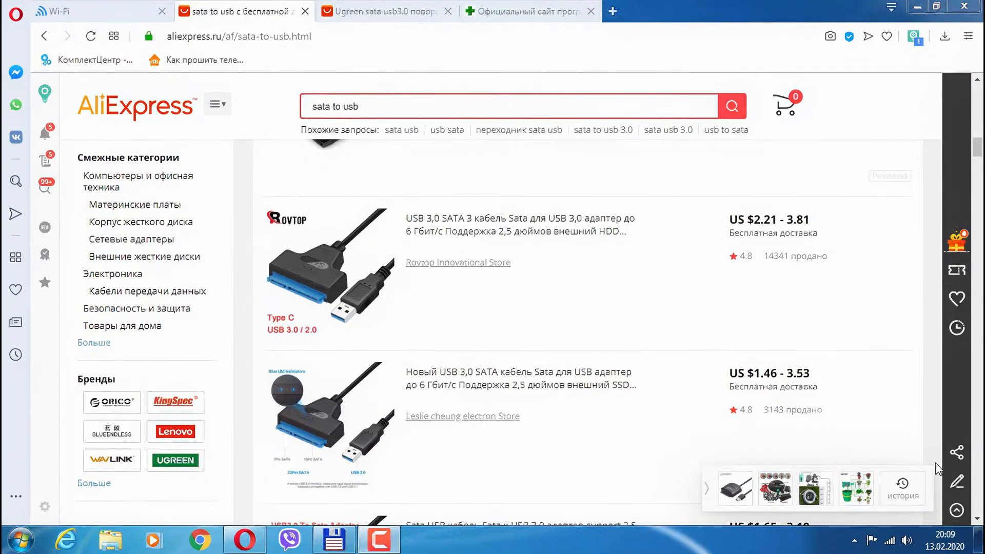
mouse_move(712, 365)
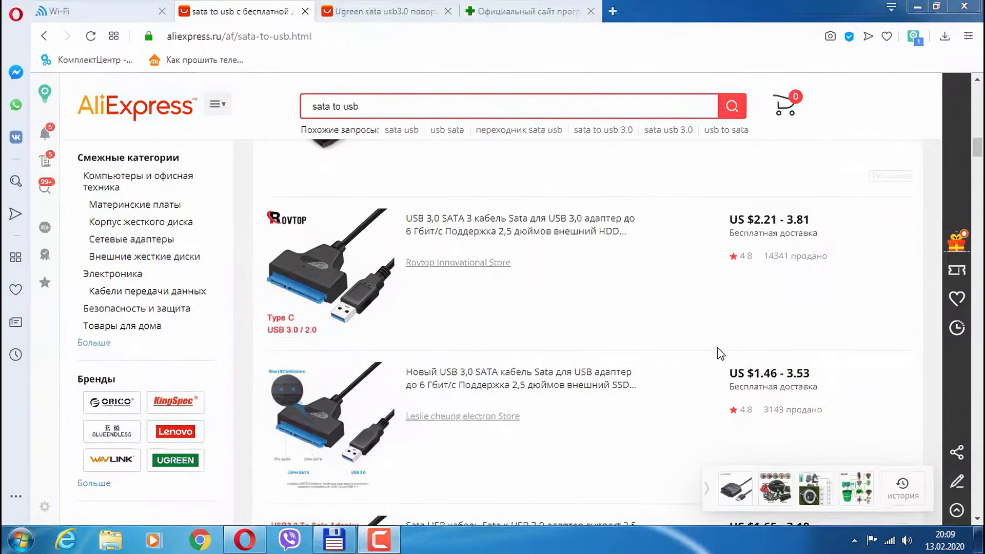
Step: Scroll down the Ugreen SATA USB 3.0 adapter listing to its photo thumbnails
scroll(down, 3)
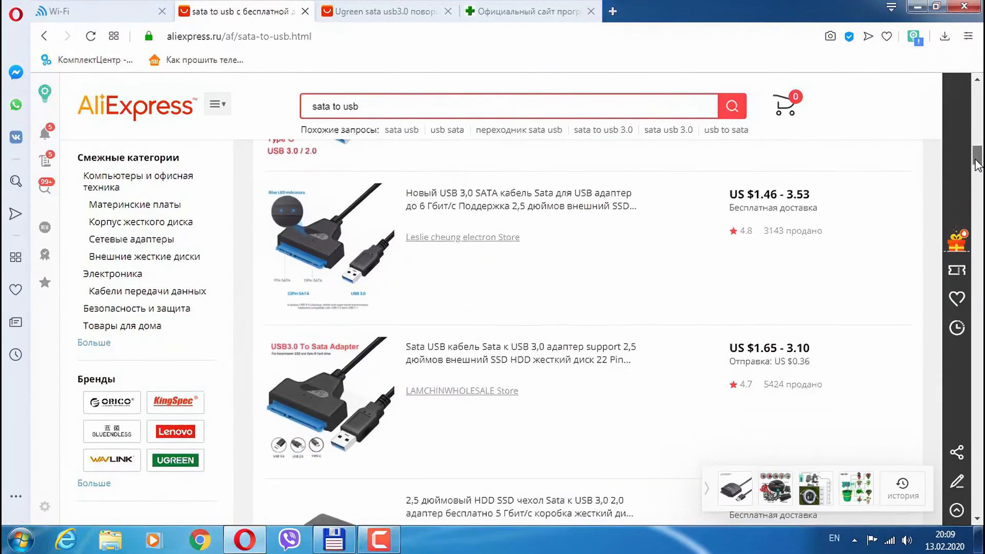
scroll(down, 3)
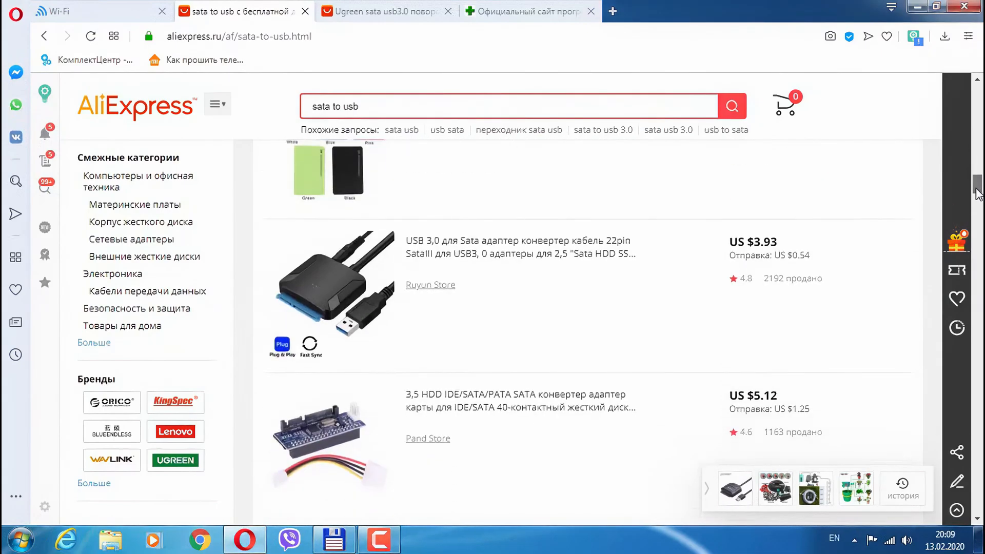
scroll(down, 3)
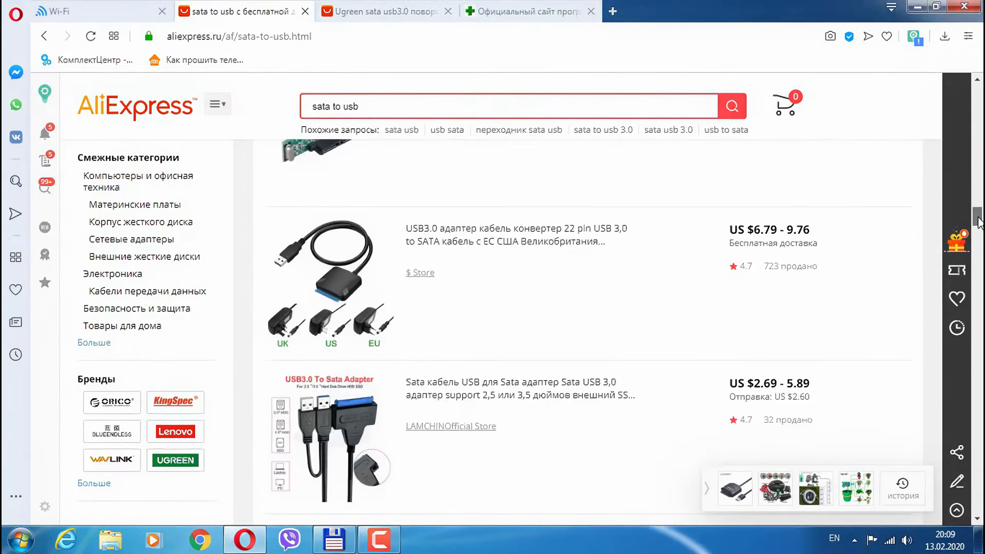
scroll(down, 3)
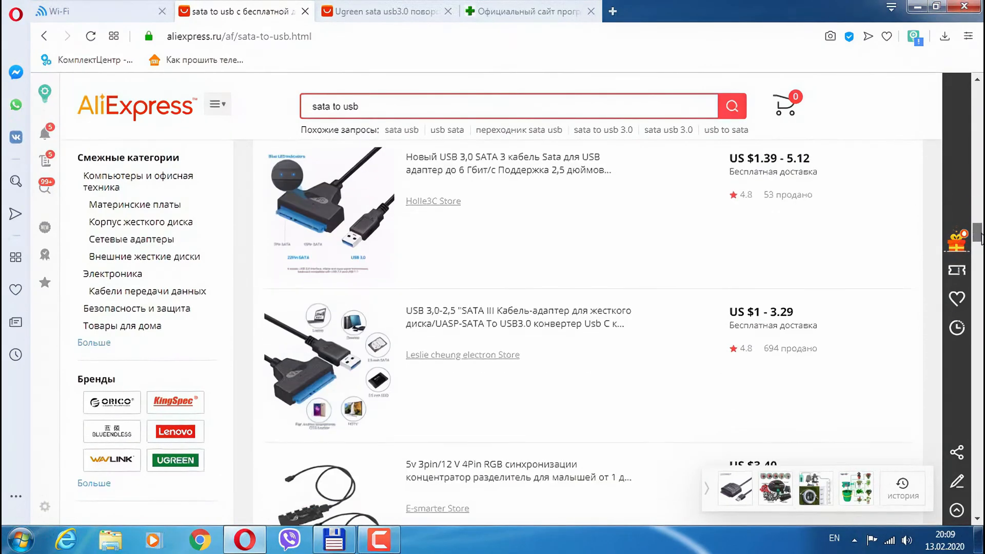
scroll(down, 3)
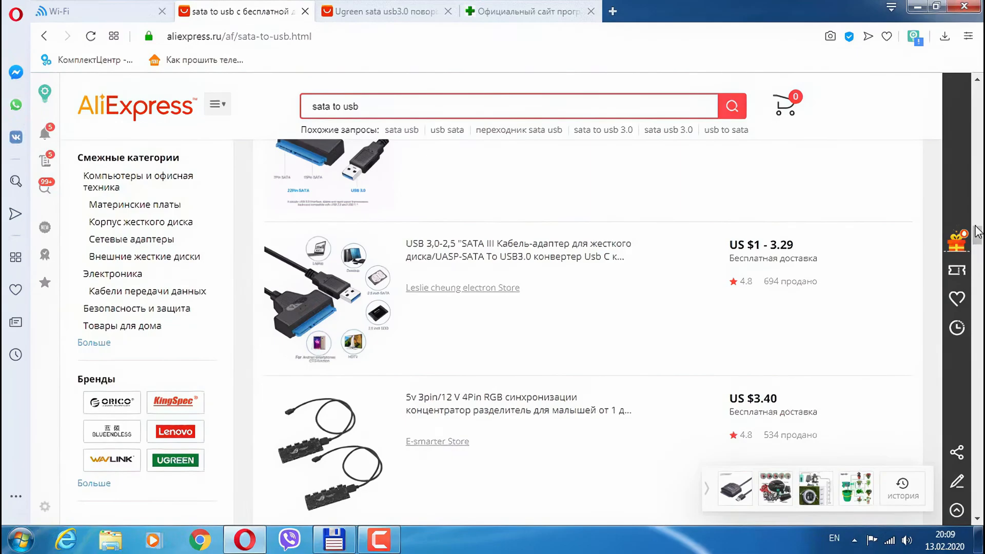
scroll(down, 3)
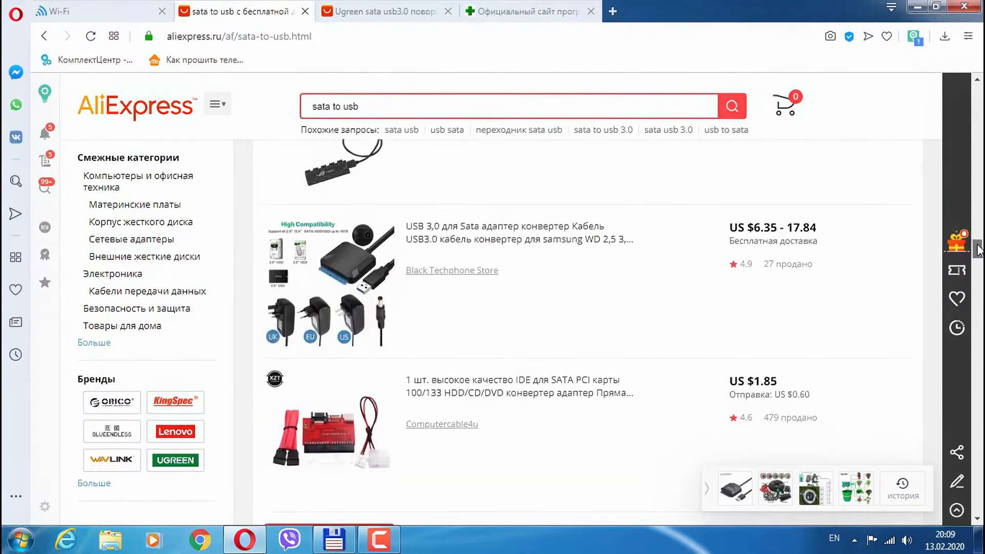
scroll(down, 3)
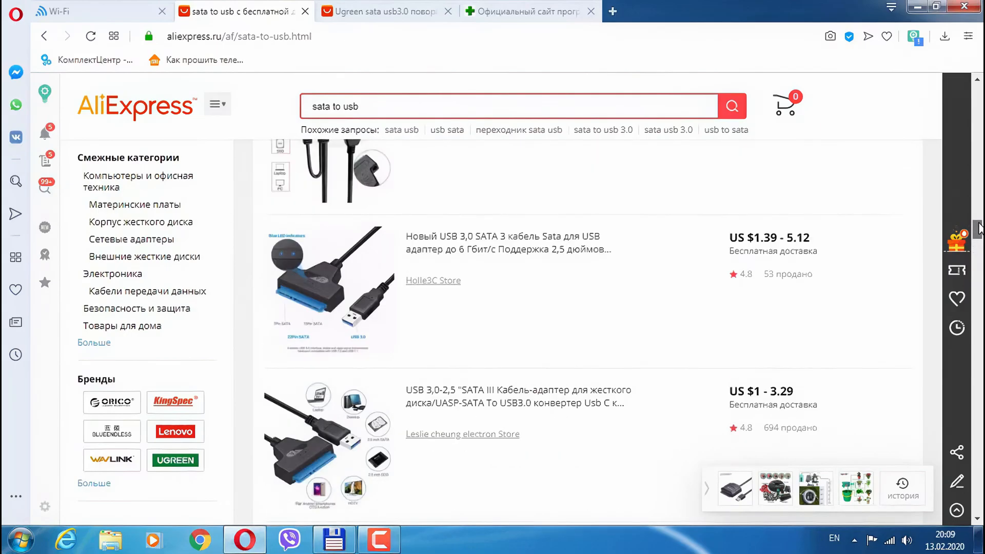
scroll(down, 3)
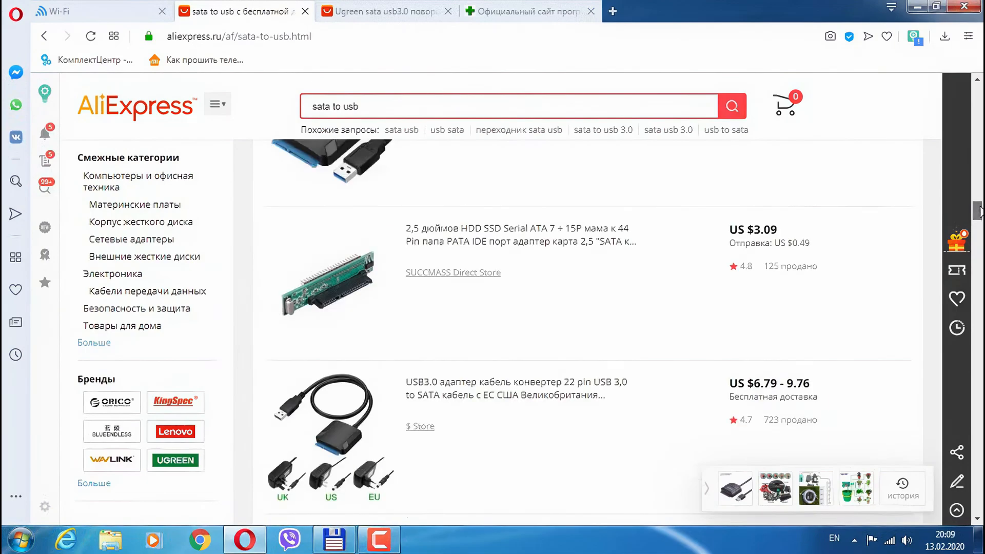
scroll(down, 3)
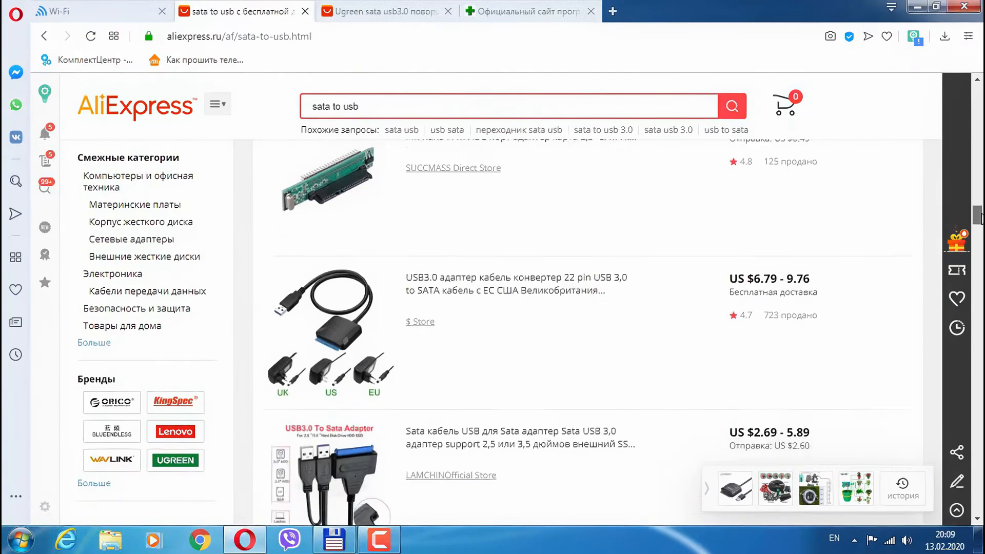
scroll(down, 3)
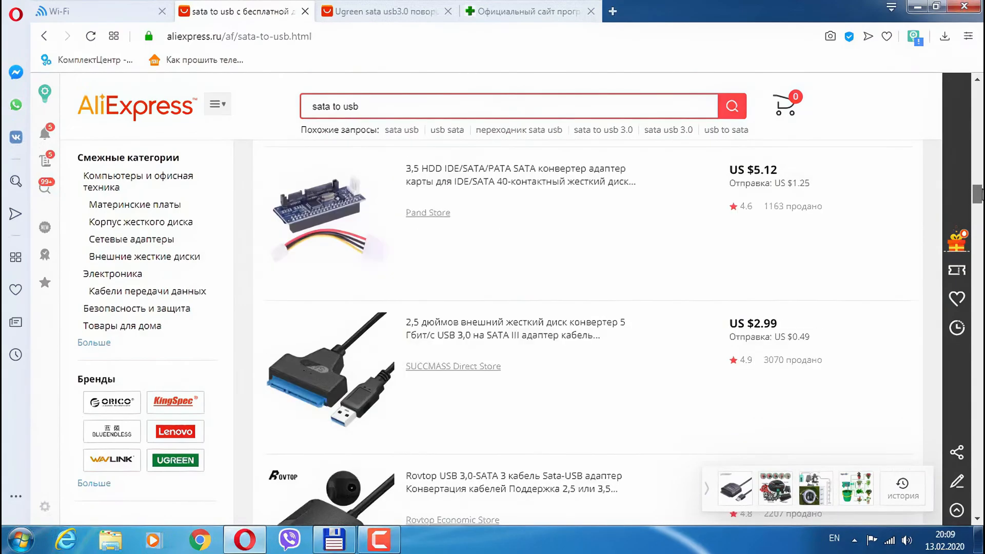
mouse_move(919, 182)
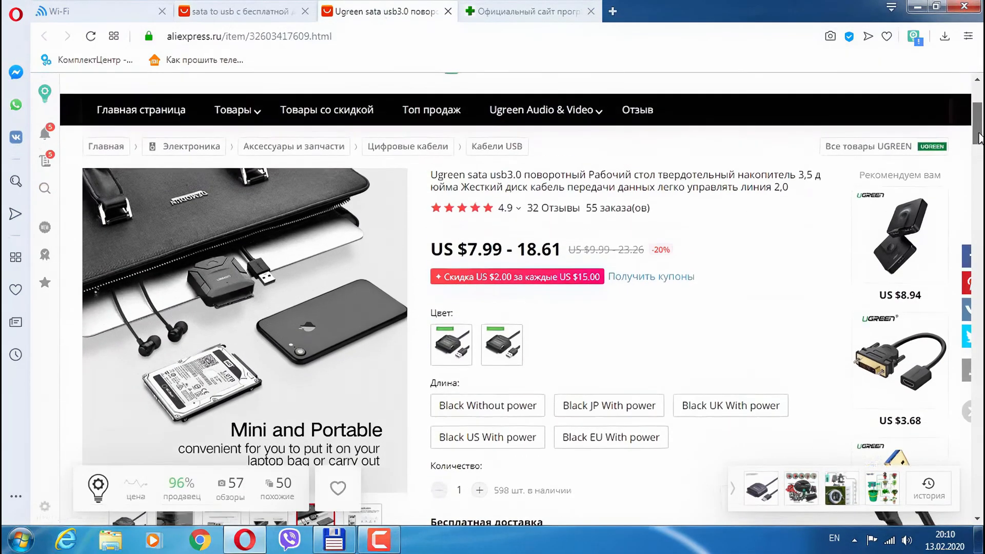
scroll(down, 3)
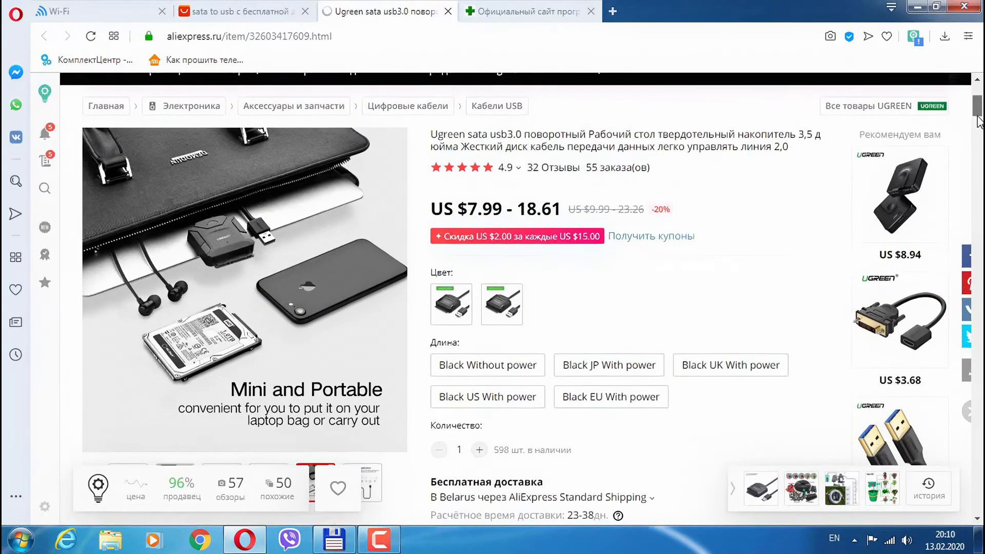
scroll(down, 3)
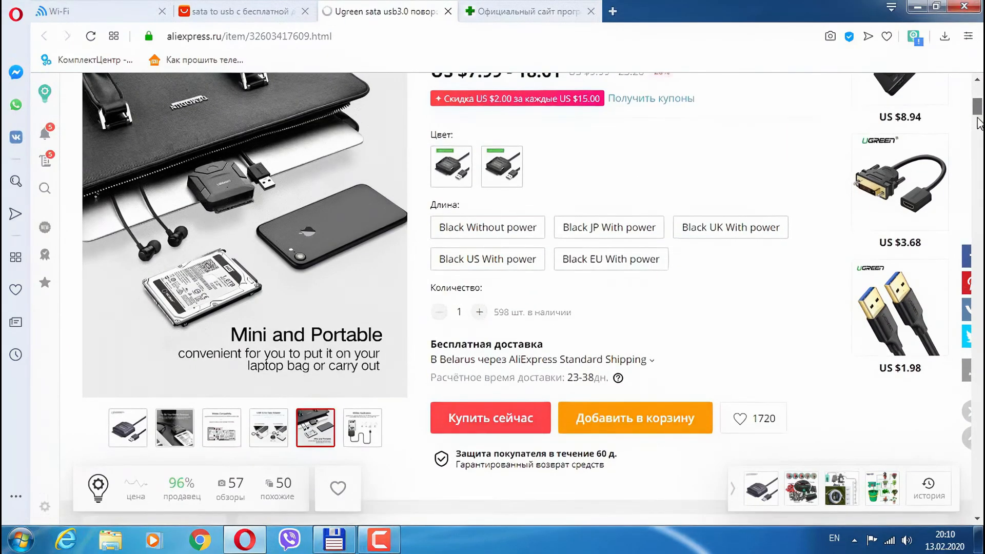
Step: Page through the adapter photos, from the first to the Widely Application picture
click(128, 428)
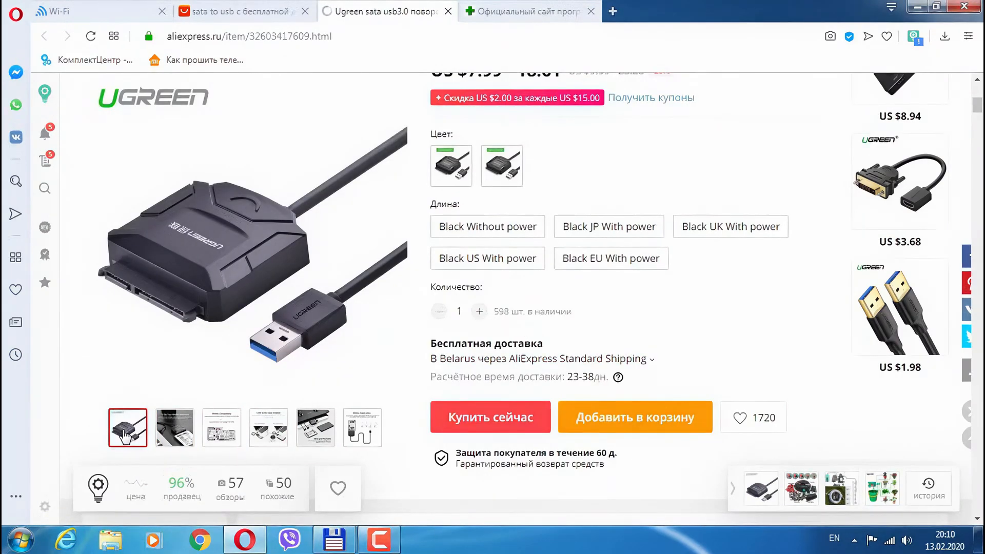
mouse_move(123, 288)
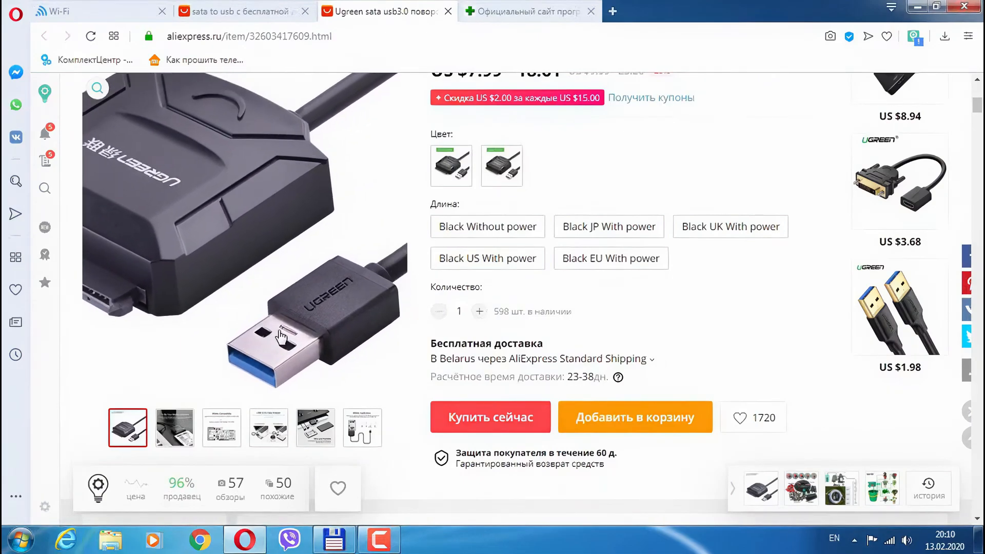
click(174, 427)
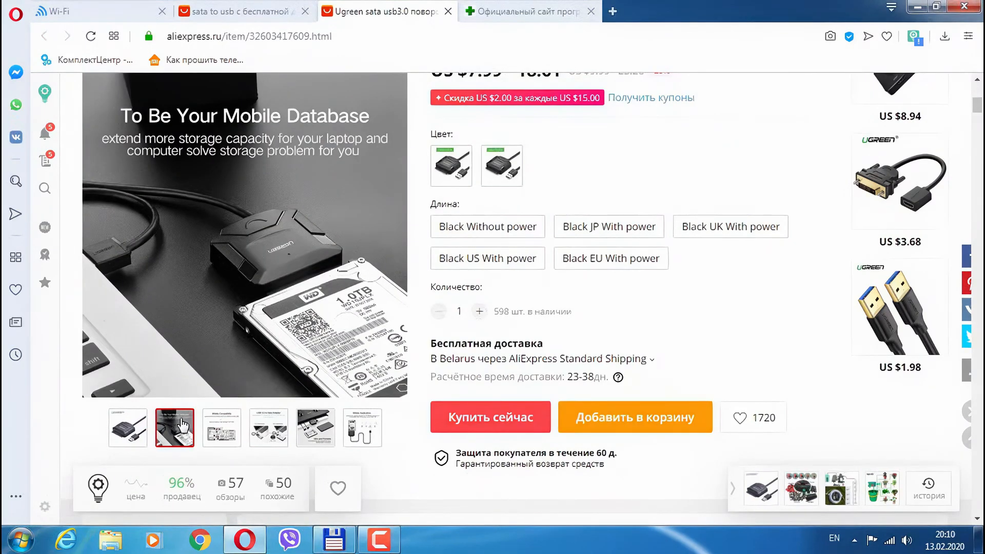
click(221, 427)
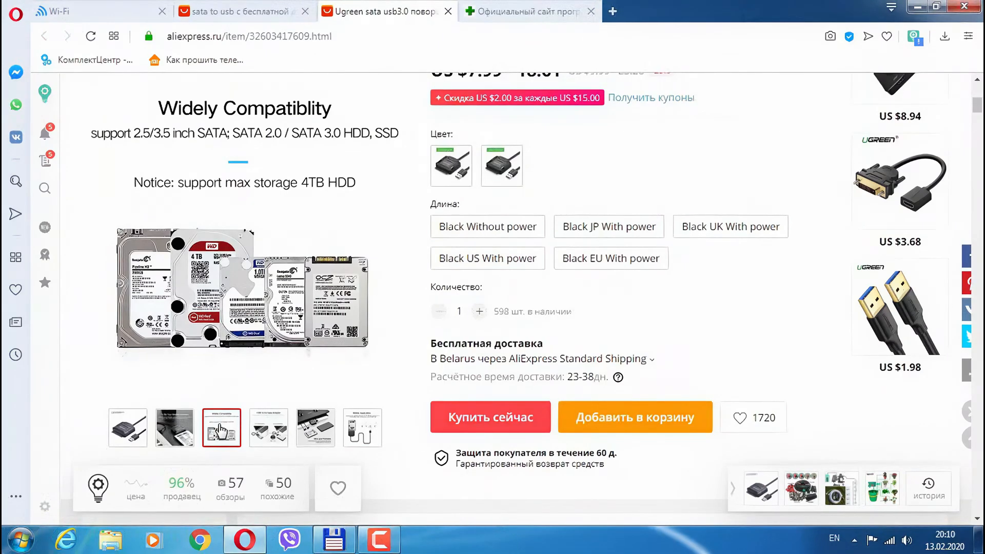
click(268, 428)
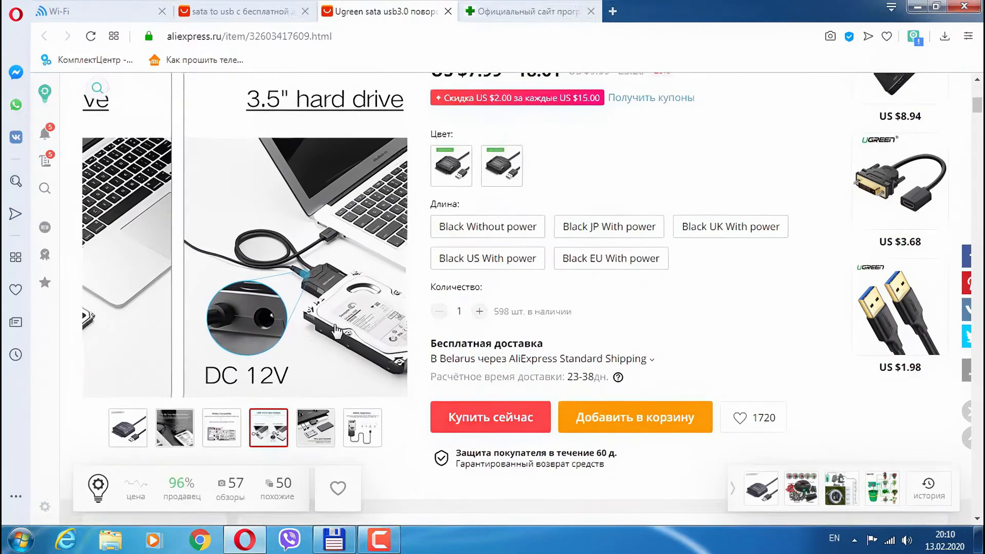
click(315, 428)
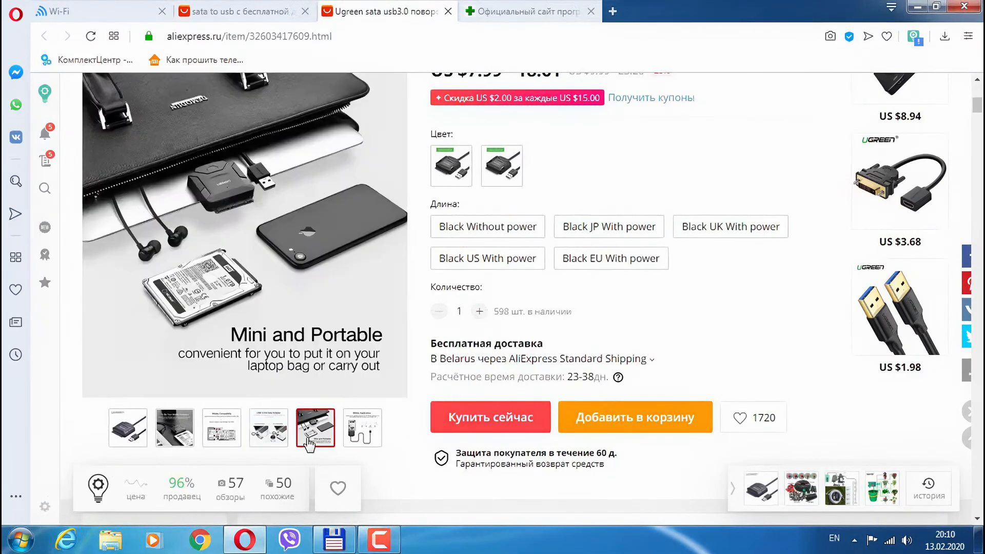
click(361, 427)
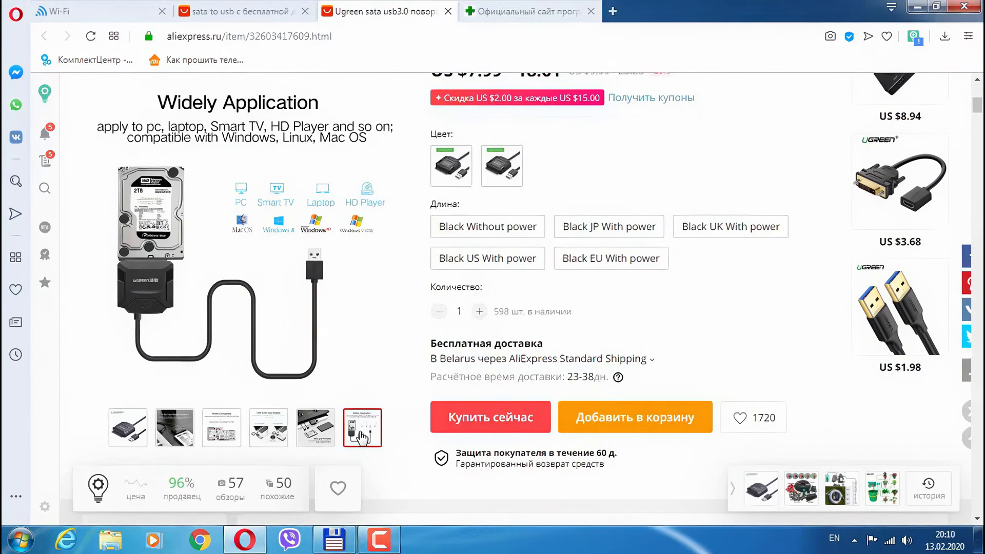
mouse_move(356, 429)
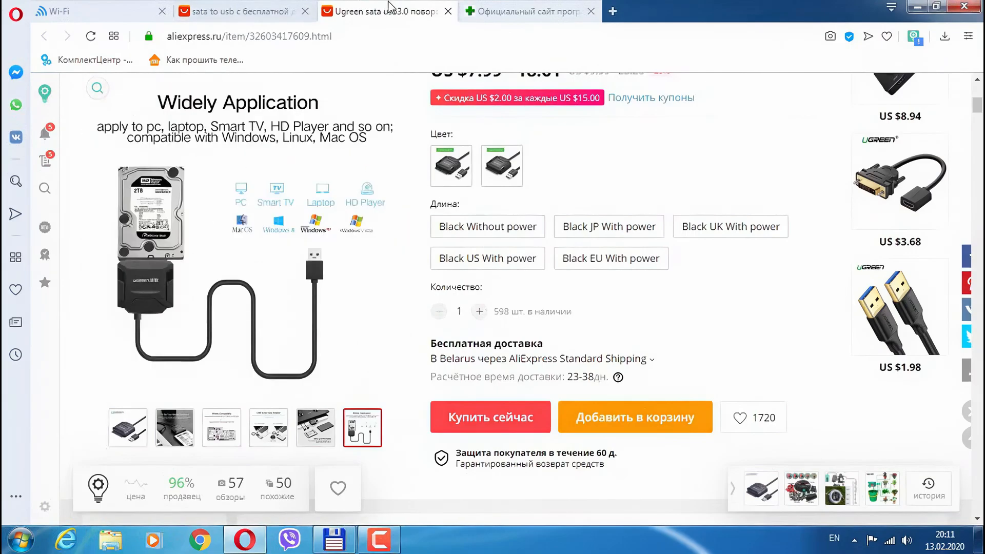
Step: Show the hdd.by Victoria page in Opera and scroll through its program description
click(527, 11)
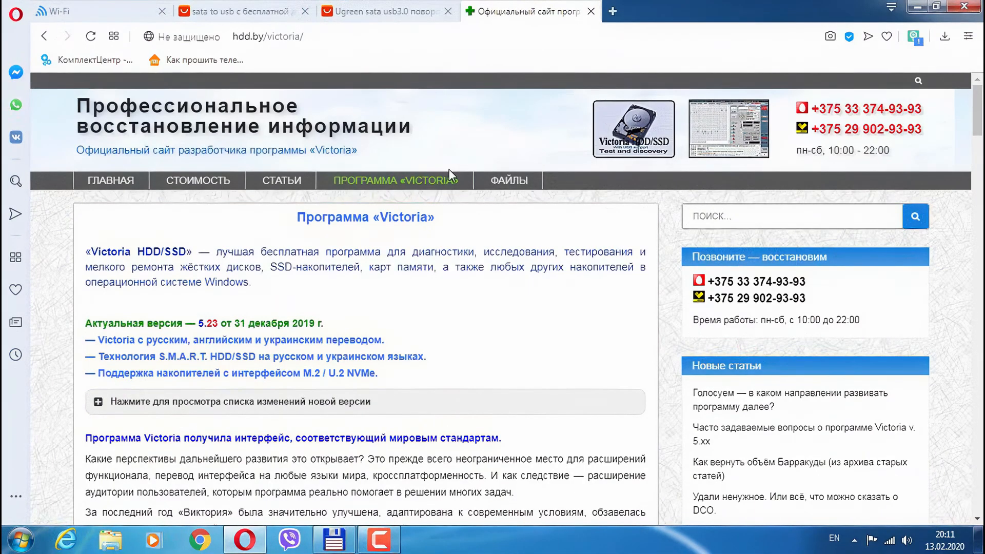
mouse_move(434, 167)
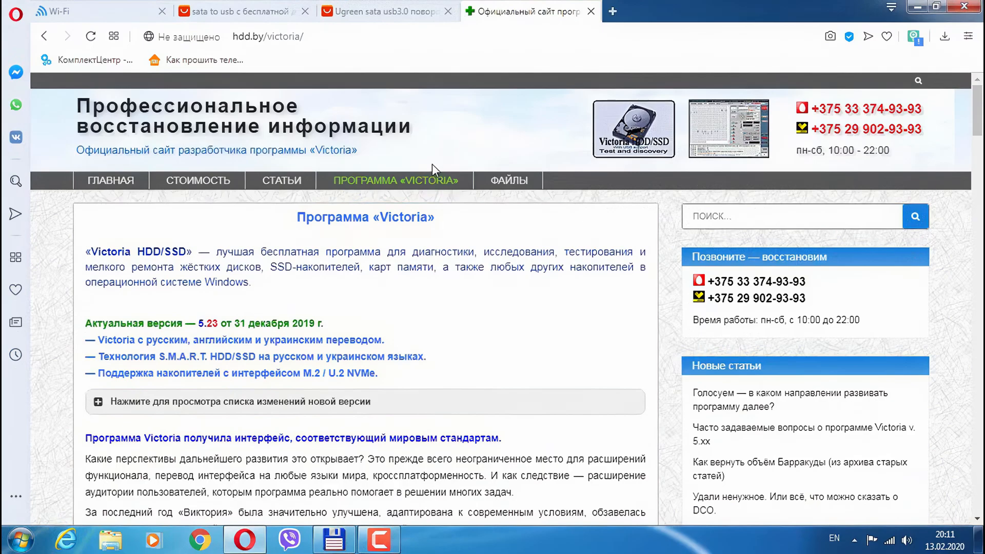
mouse_move(432, 210)
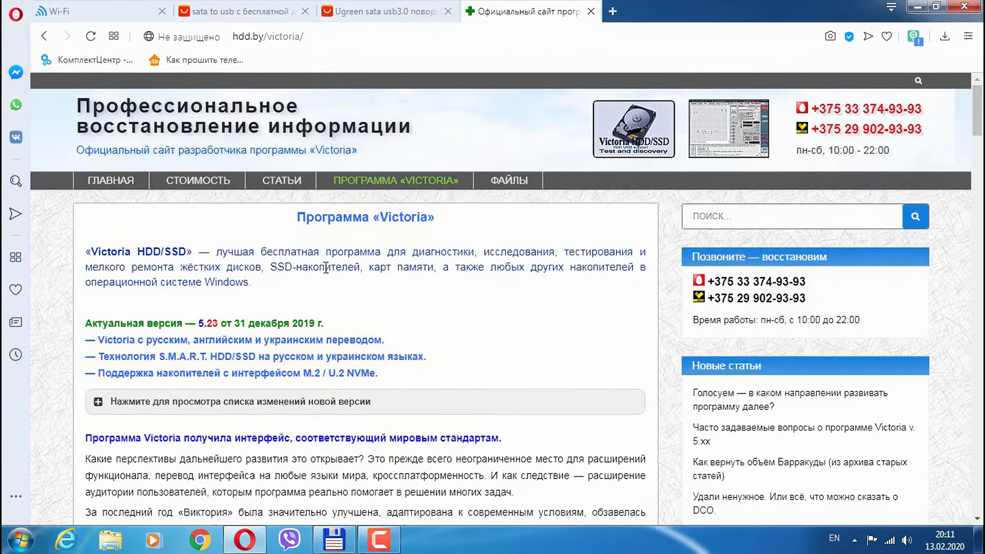
mouse_move(433, 286)
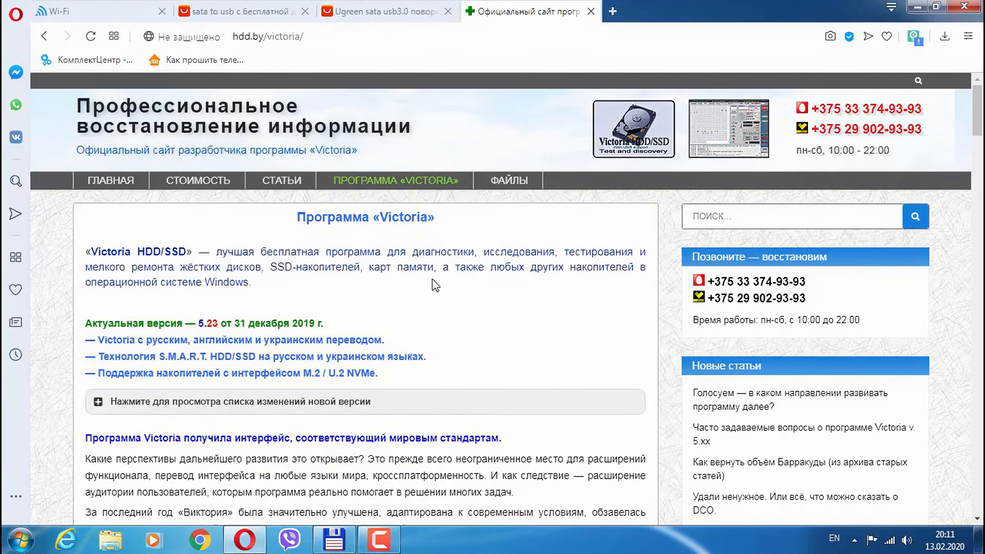
mouse_move(425, 356)
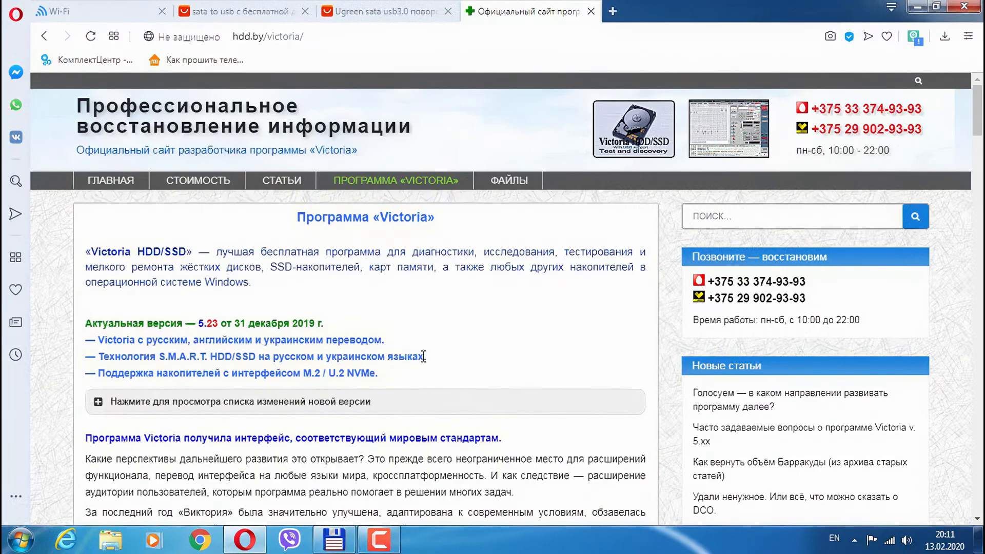
scroll(down, 3)
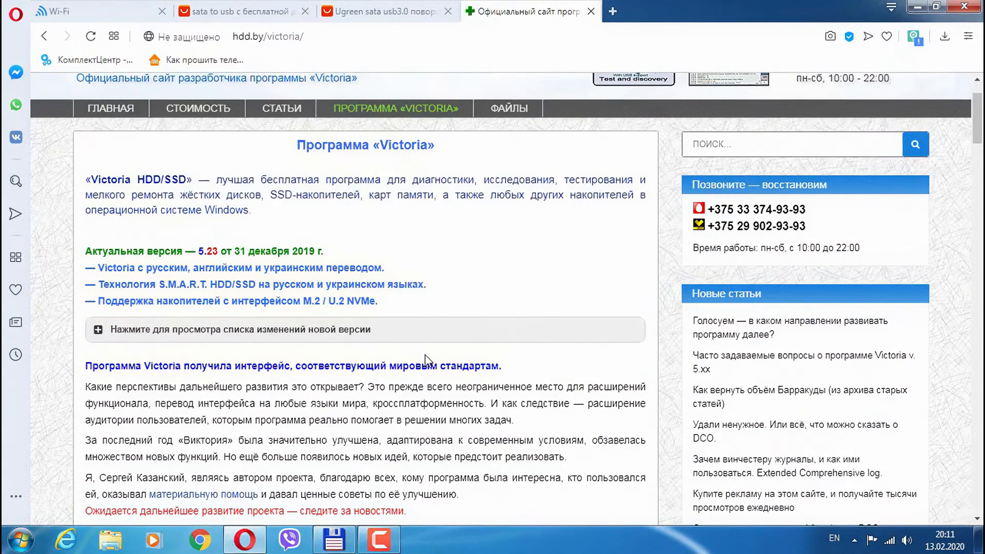
scroll(down, 3)
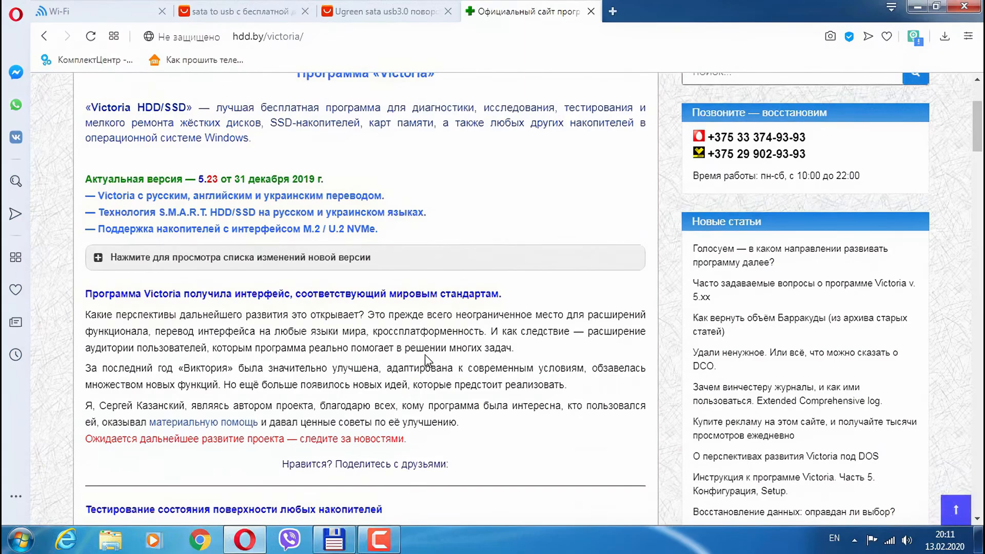
scroll(down, 3)
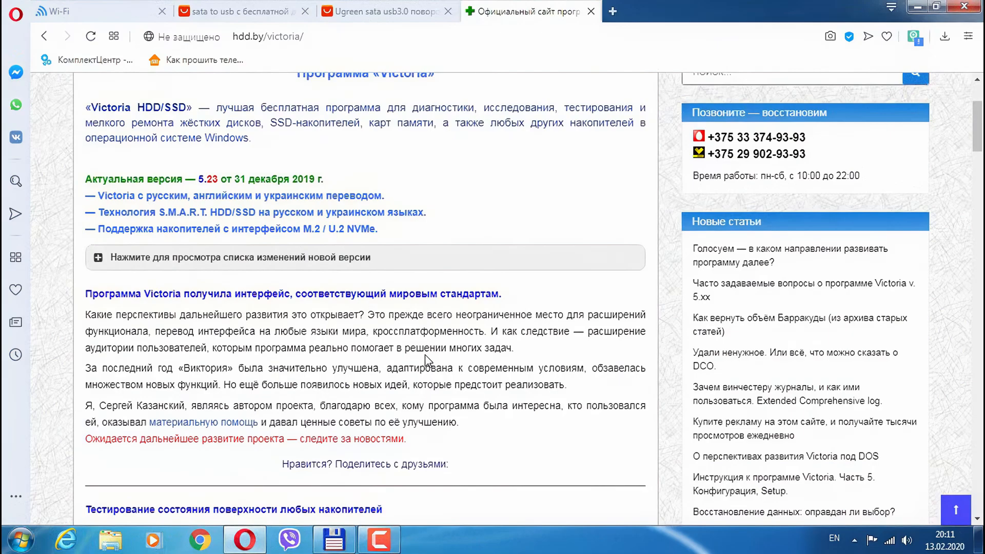
mouse_move(175, 259)
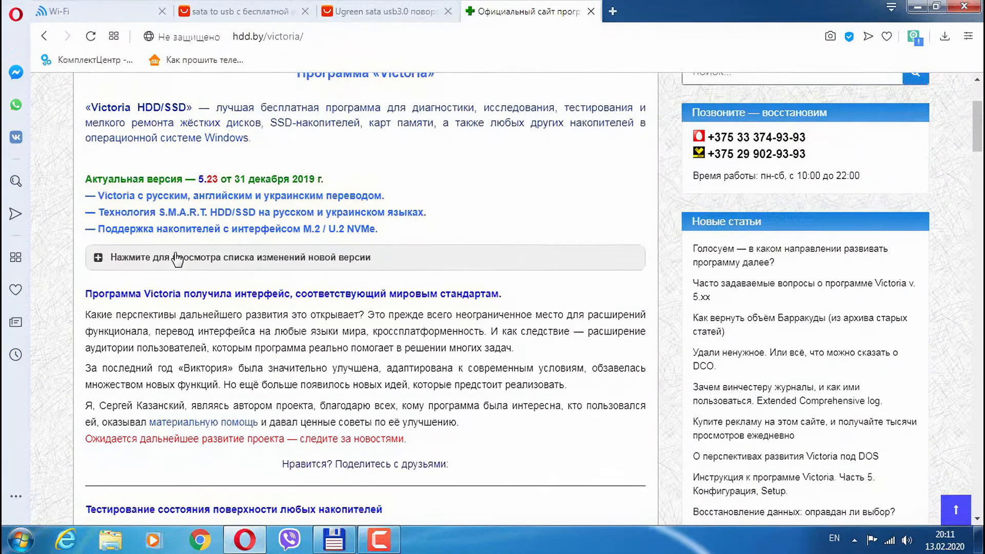
Step: Expand the Victoria list of changes and scroll down through the version history
click(99, 258)
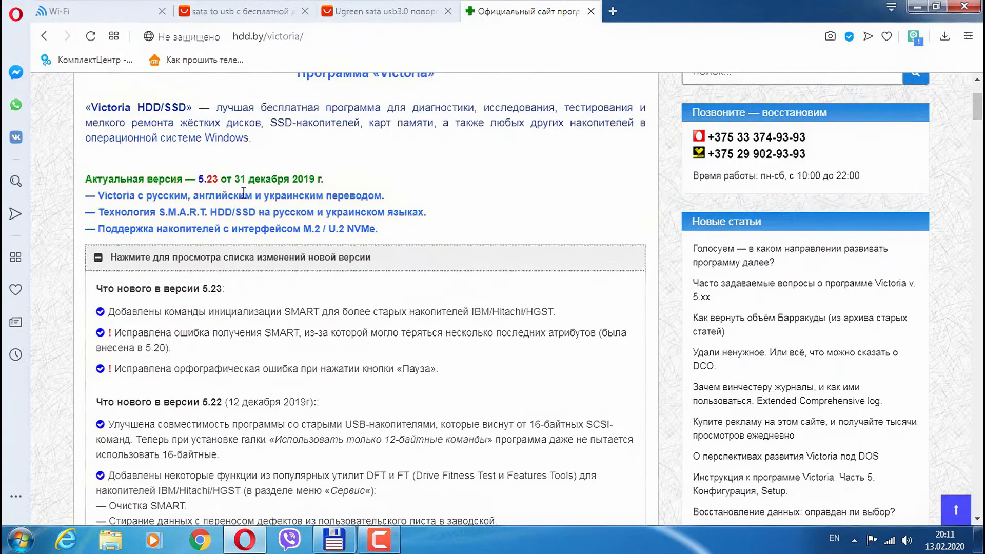
mouse_move(222, 189)
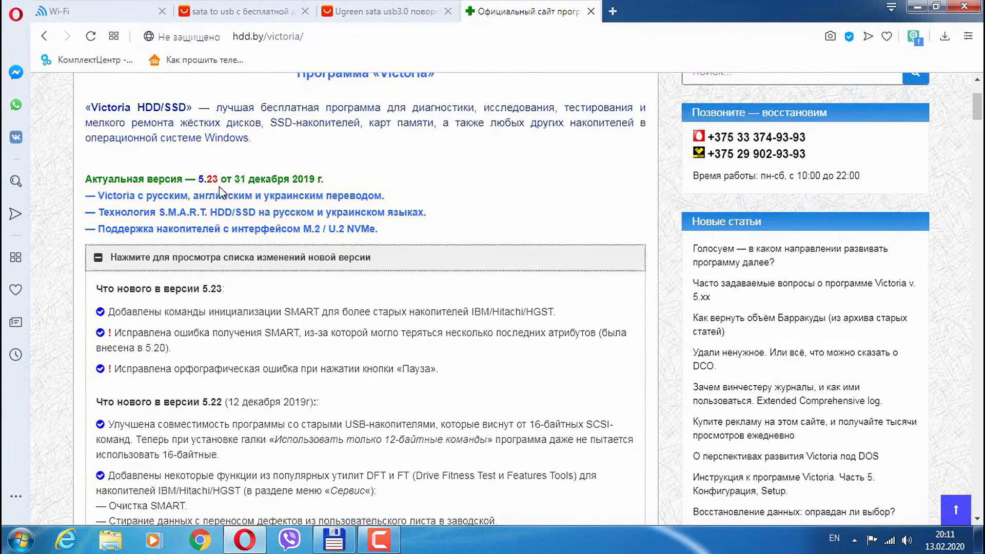
mouse_move(317, 191)
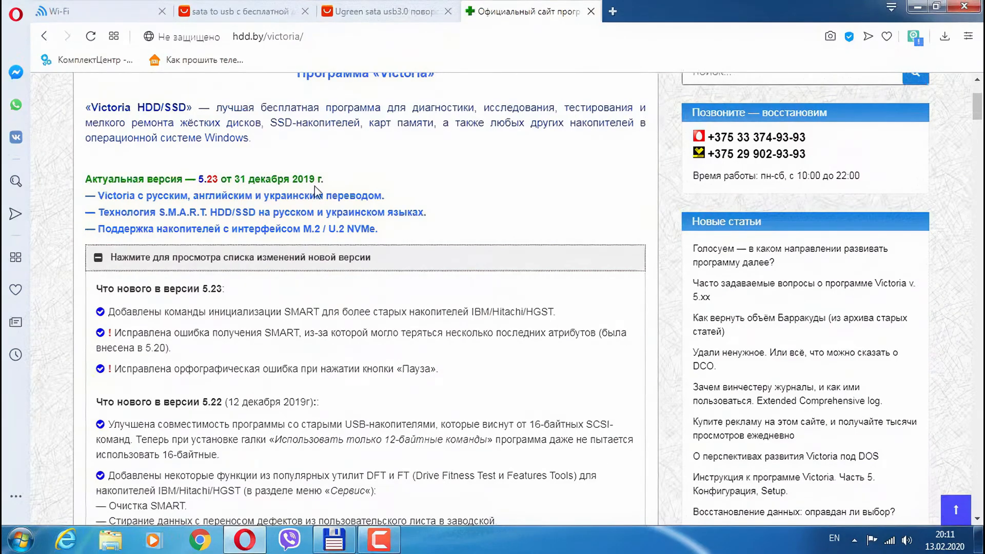
mouse_move(323, 225)
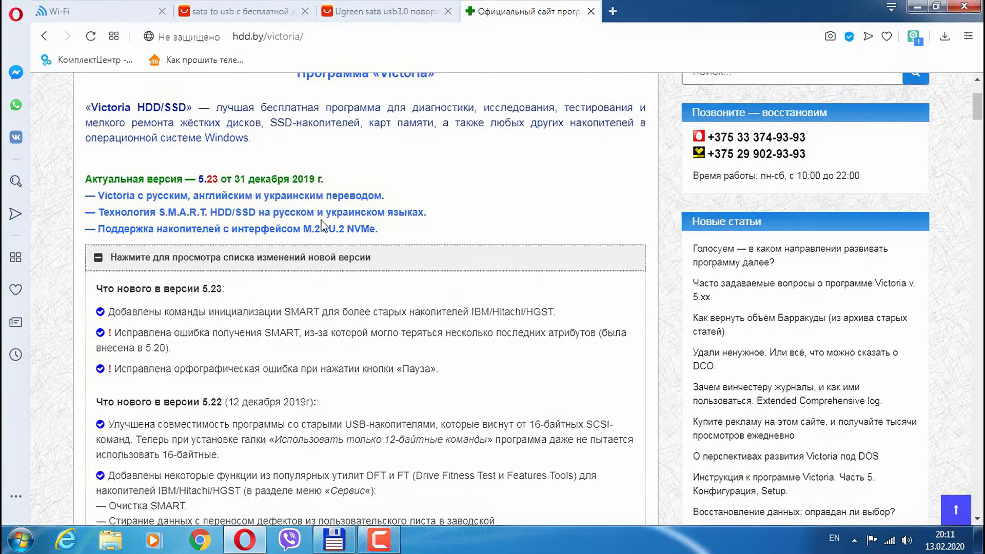
mouse_move(402, 390)
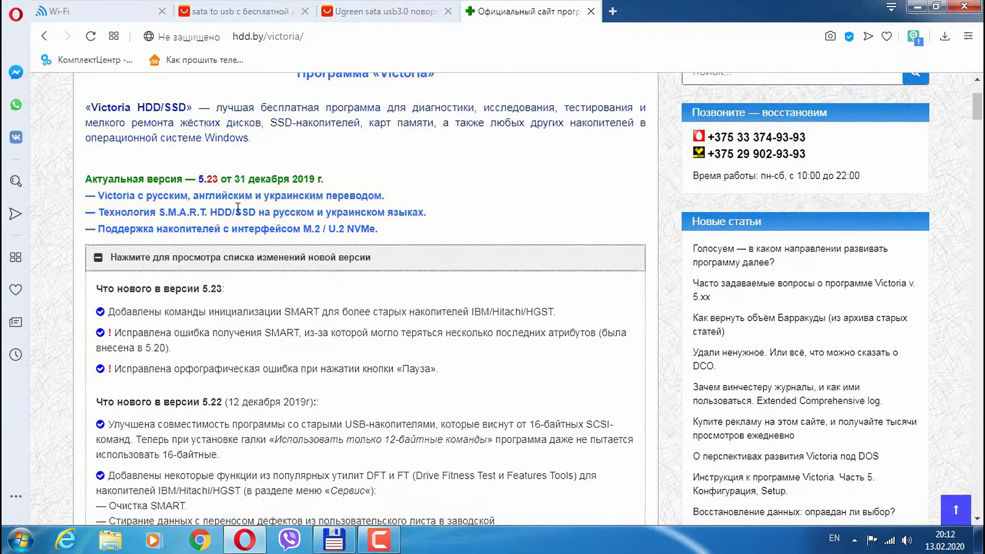
mouse_move(354, 352)
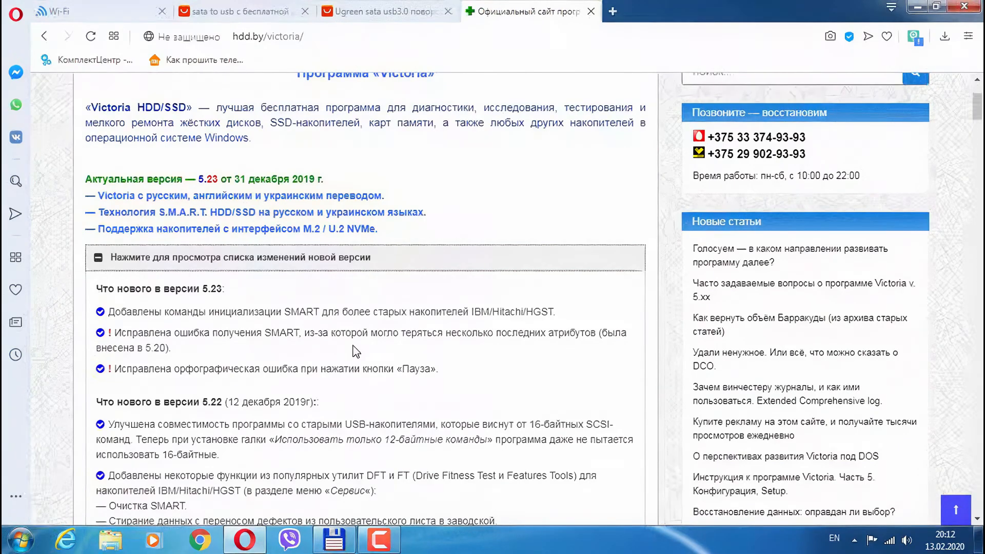
scroll(down, 3)
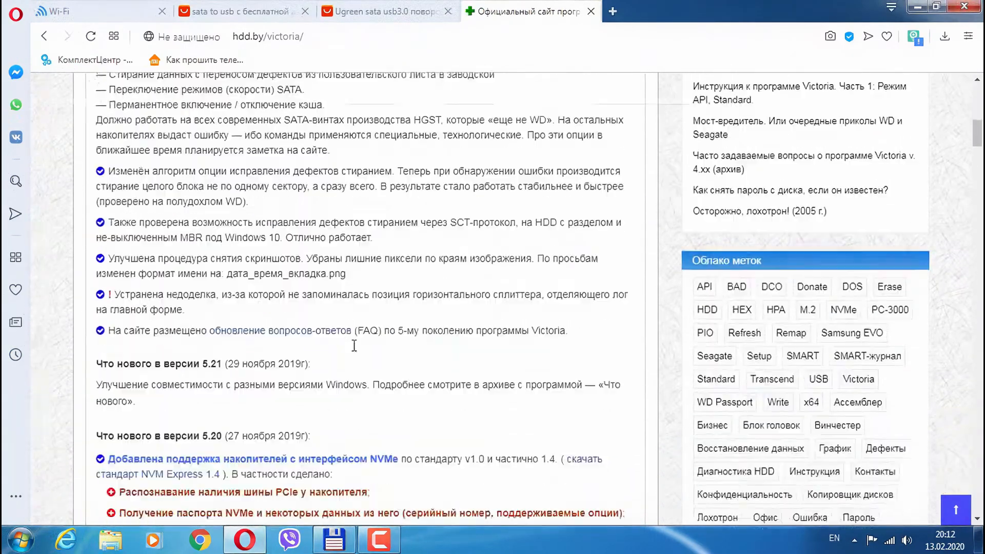
scroll(down, 3)
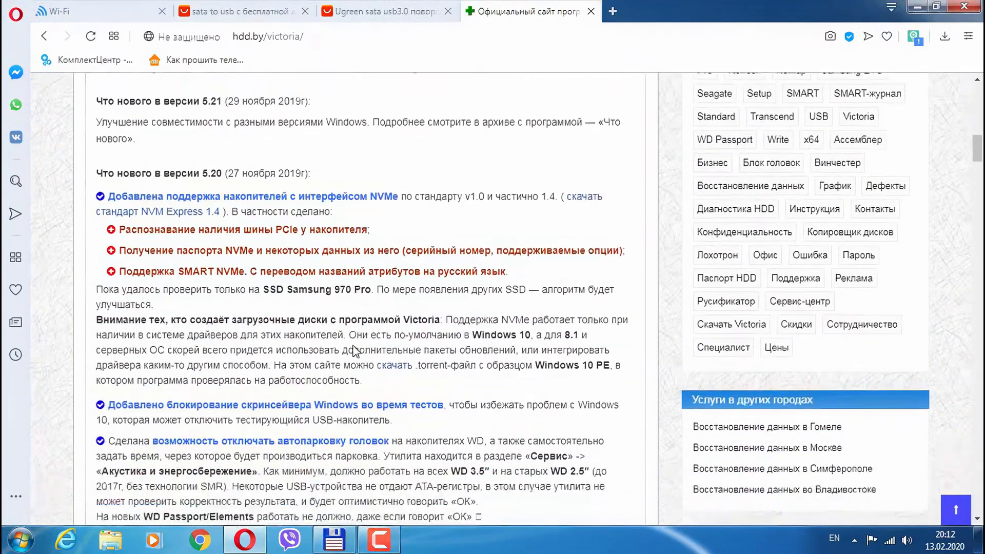
scroll(down, 3)
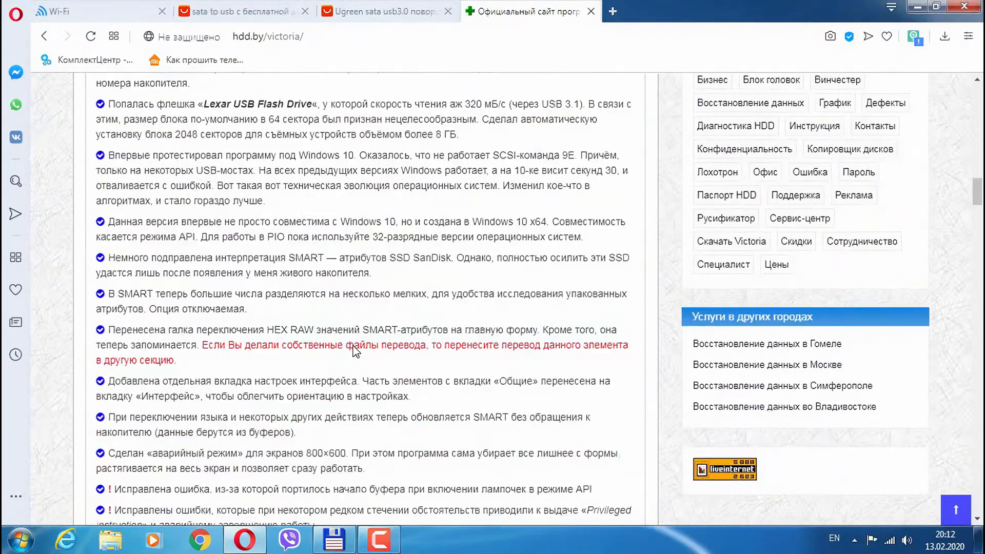
scroll(down, 3)
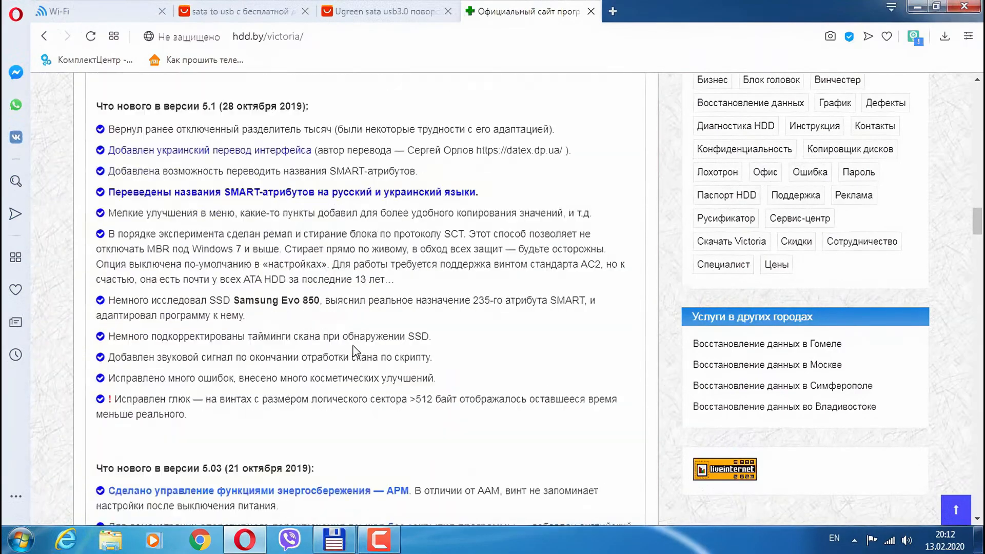
scroll(down, 3)
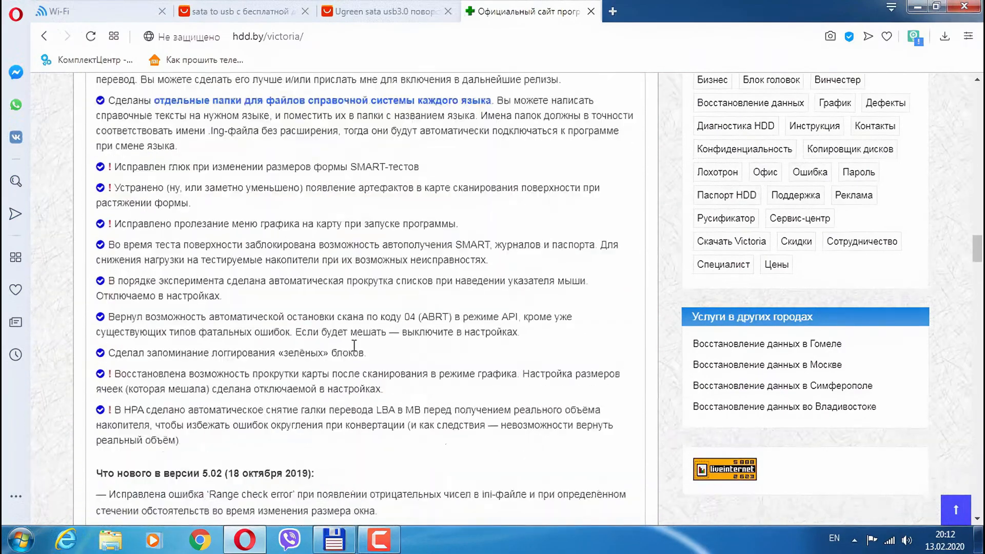
scroll(down, 3)
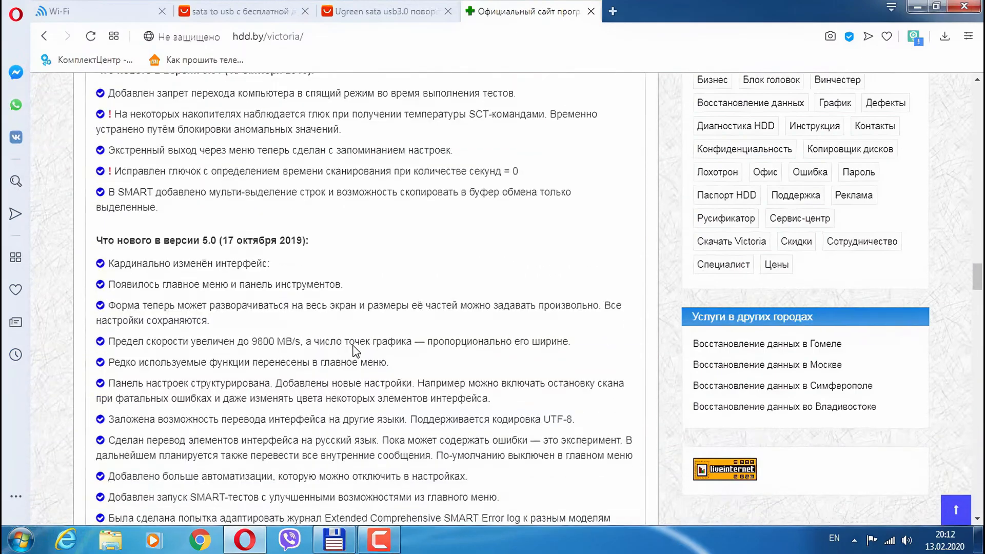
scroll(down, 3)
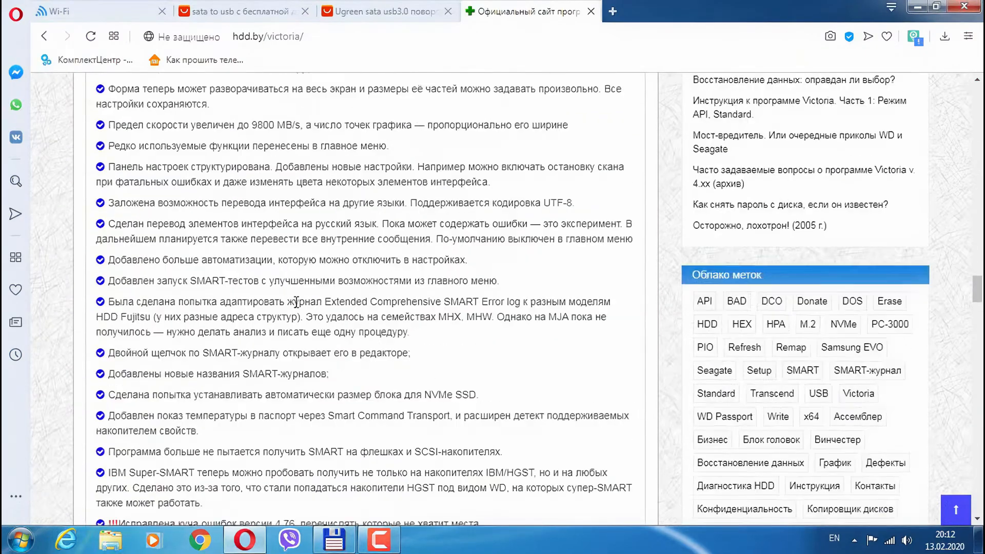
Step: Scroll back up the changelog, then switch over to Total Commander
scroll(up, 3)
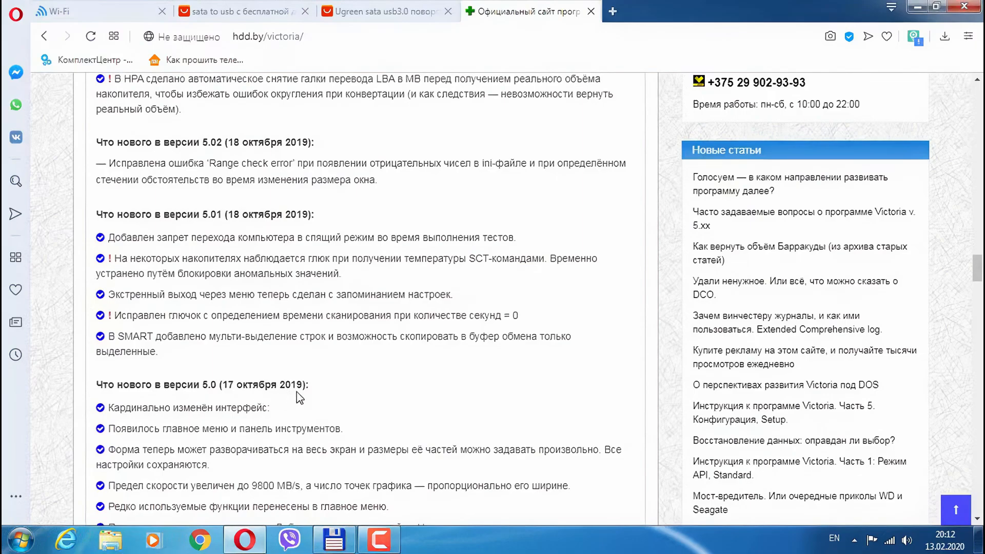
mouse_move(220, 385)
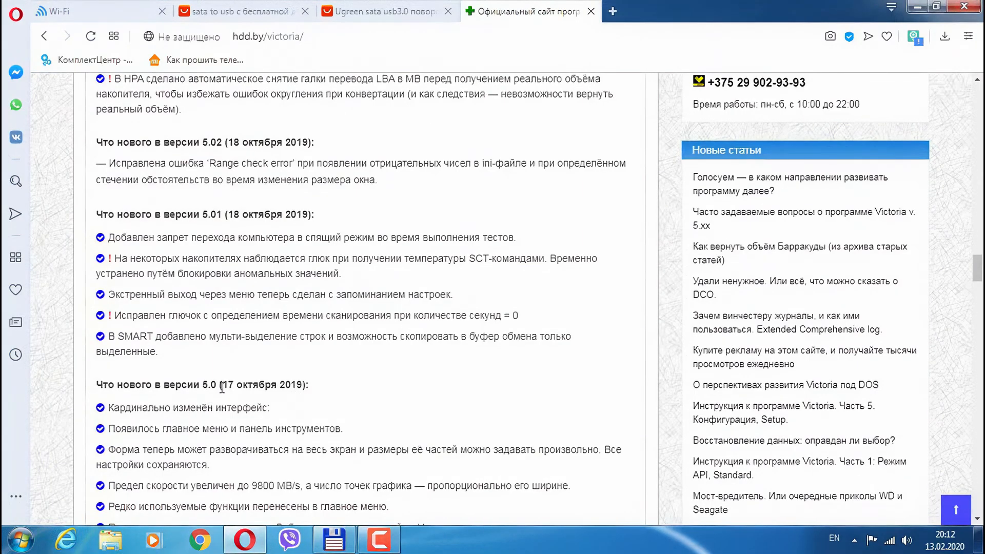
scroll(up, 3)
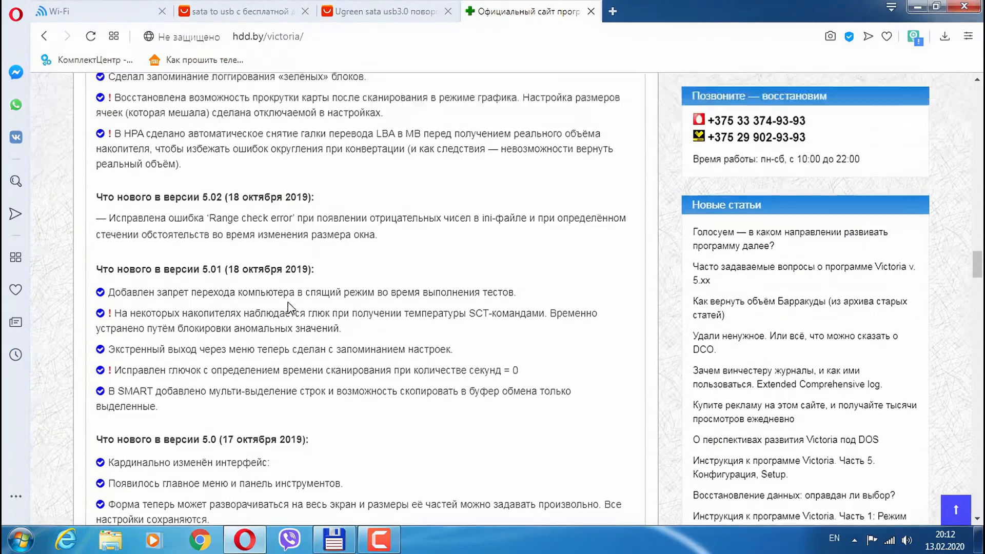
scroll(down, 3)
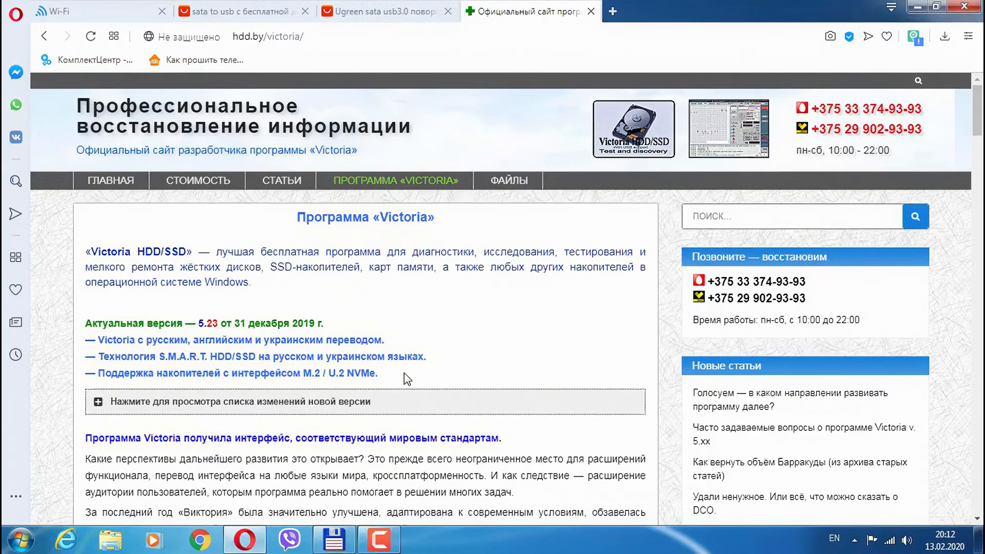
mouse_move(395, 383)
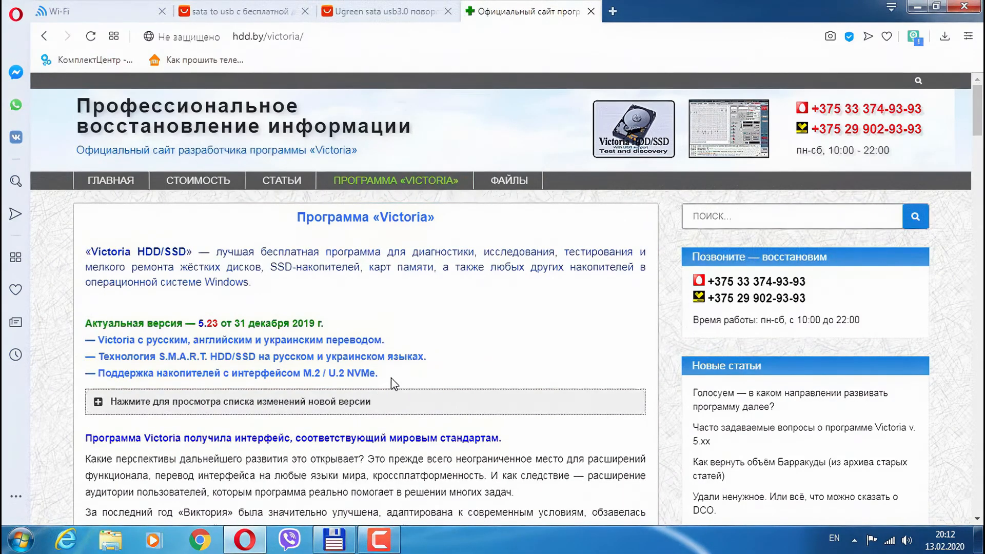
click(380, 539)
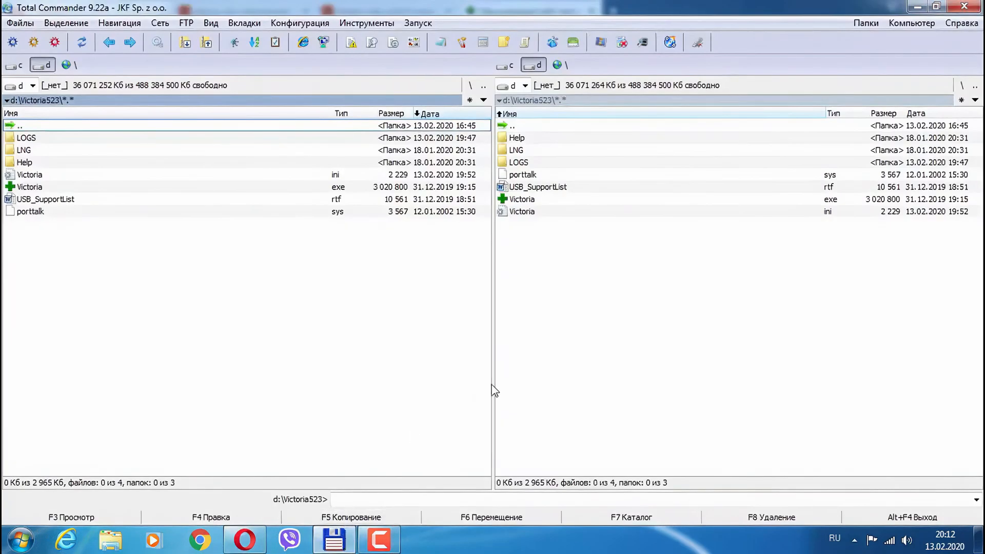
mouse_move(531, 108)
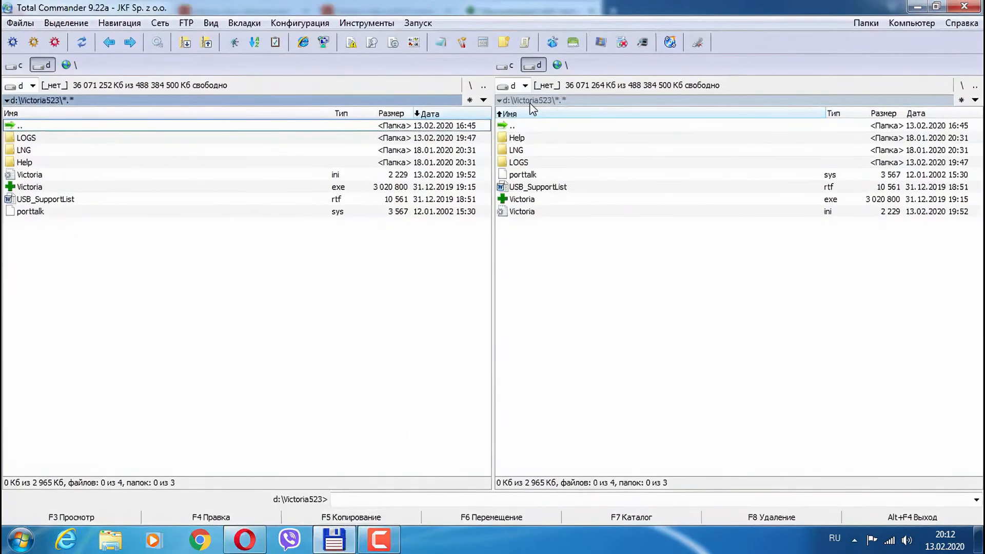
mouse_move(545, 201)
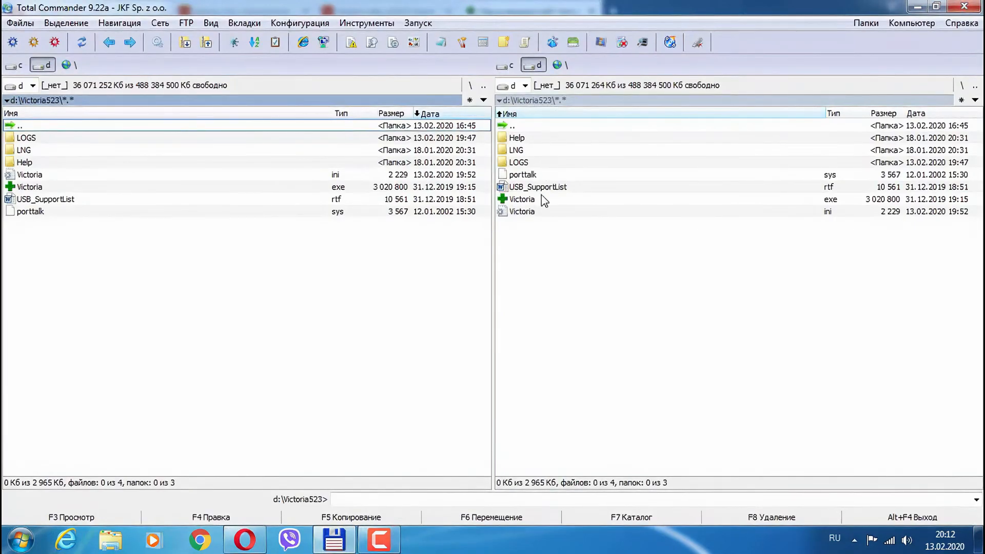
Step: Select Victoria.exe in the Victoria523 folder while drives e, f and g appear
click(522, 199)
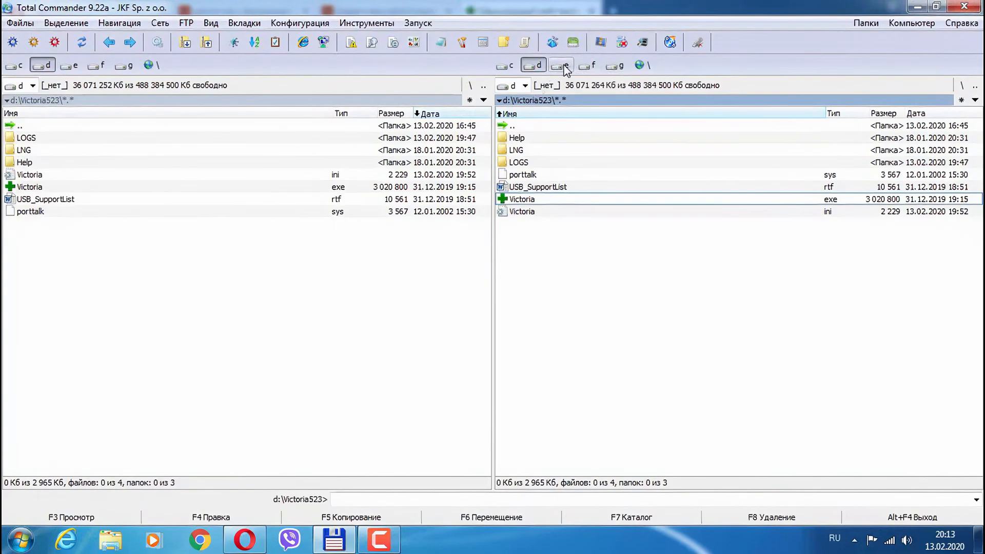
mouse_move(617, 67)
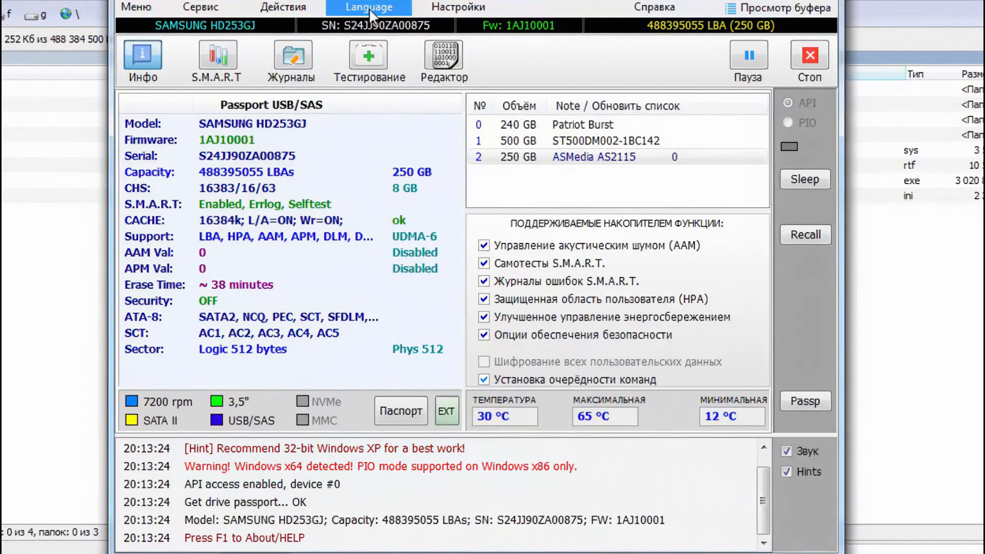
Step: Change Victoria's interface language from the Language menu
click(369, 7)
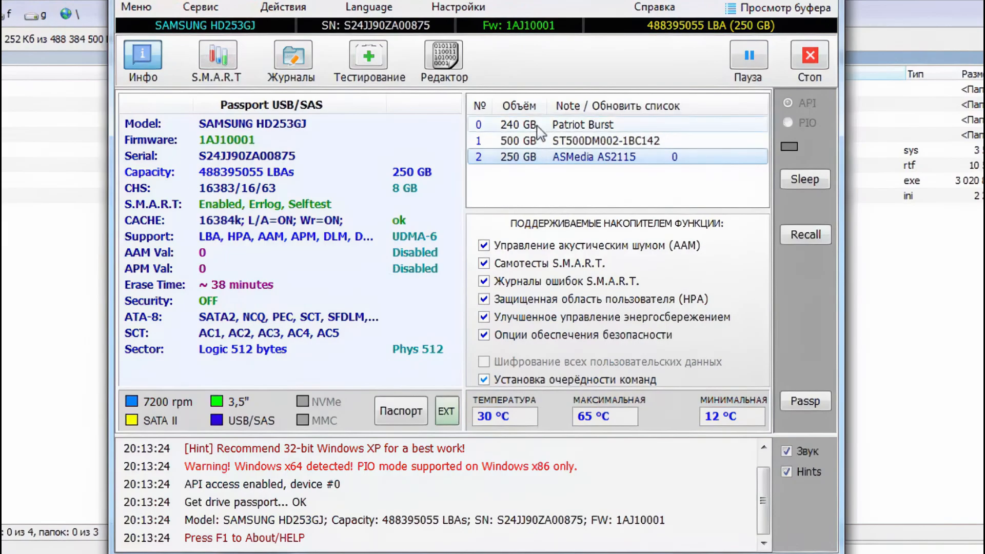
mouse_move(535, 138)
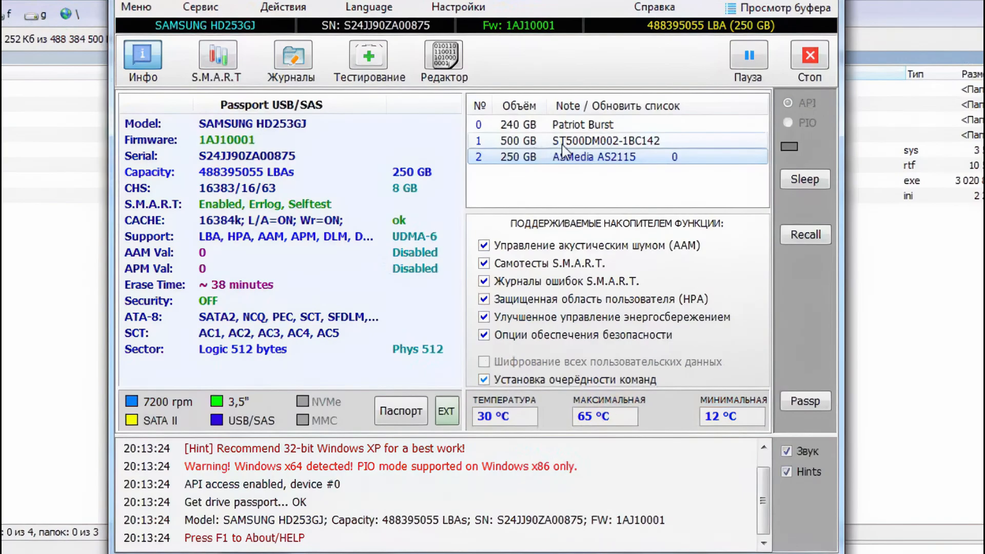
mouse_move(549, 148)
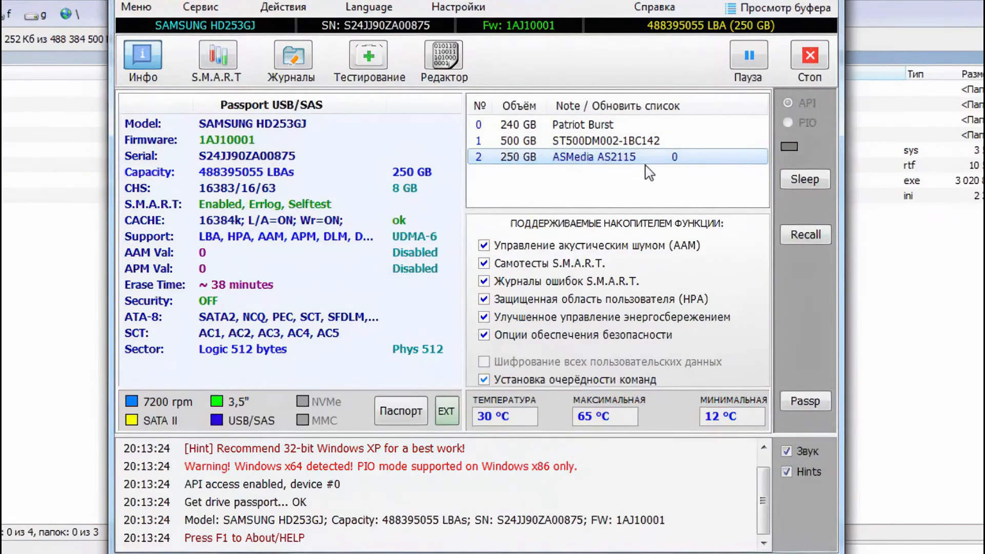
mouse_move(549, 164)
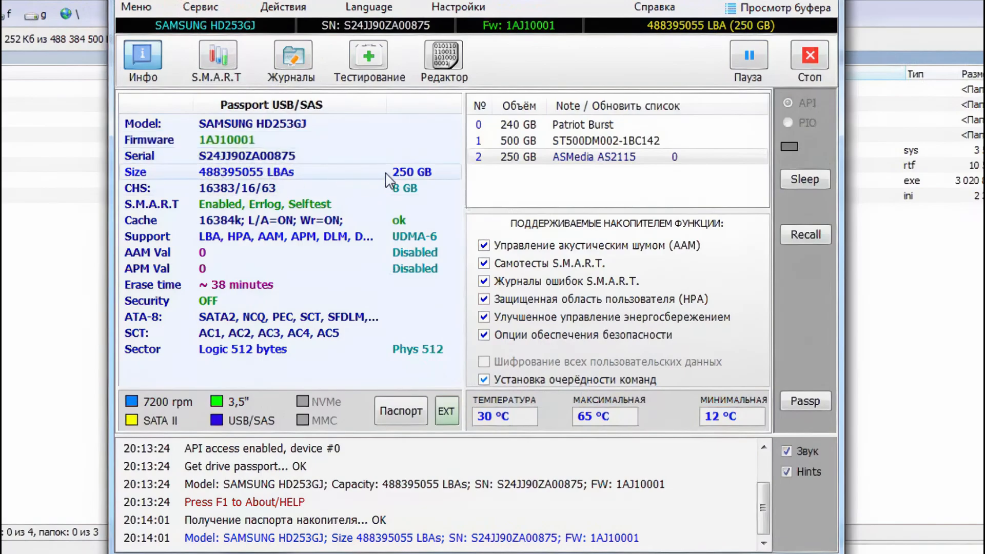
mouse_move(425, 180)
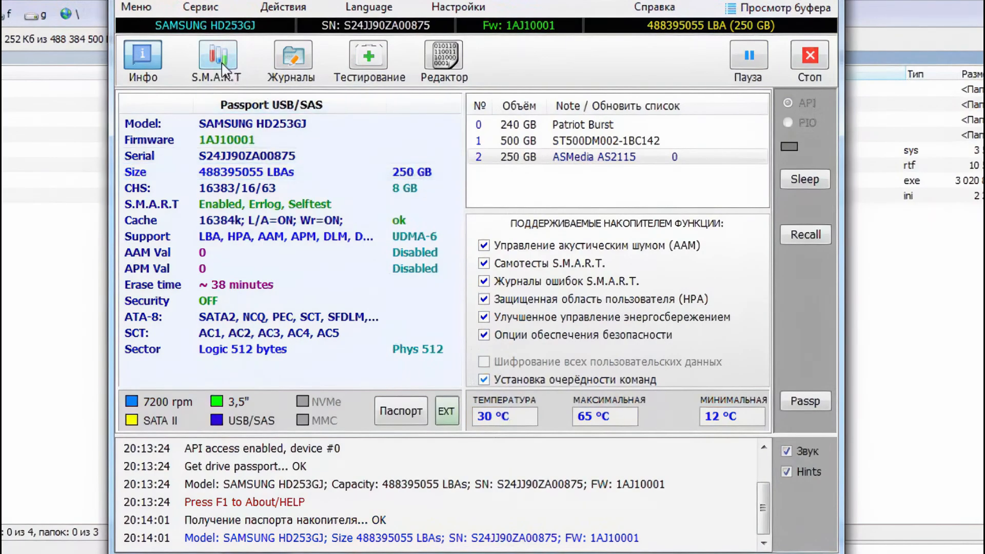
mouse_move(224, 69)
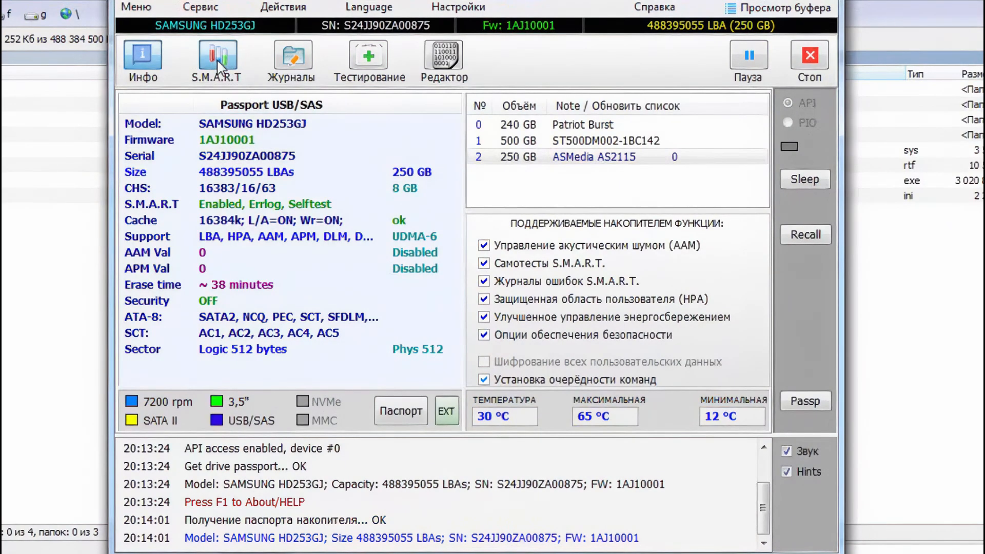
Step: Show the Samsung HD253GJ SMART attributes and scroll through them, status GOOD
click(217, 56)
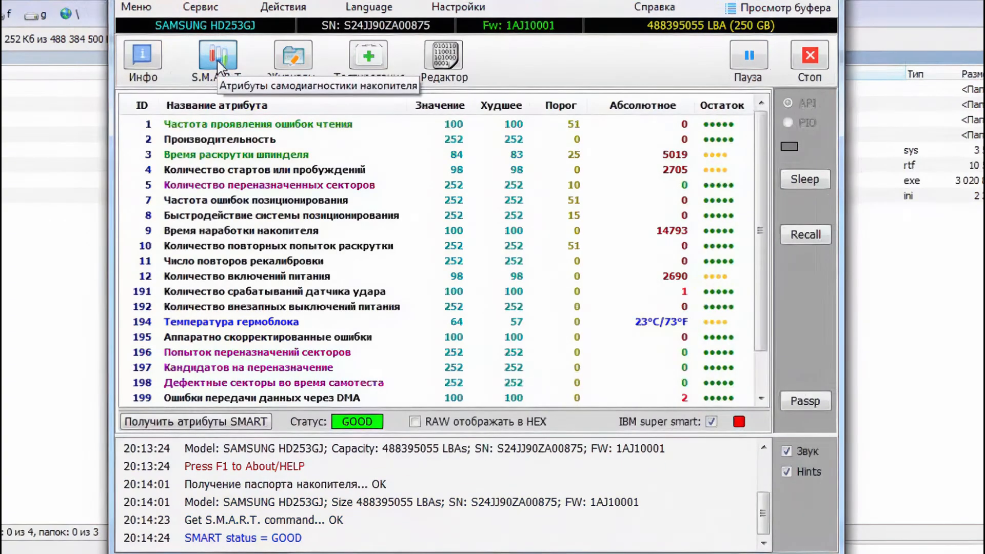
mouse_move(647, 291)
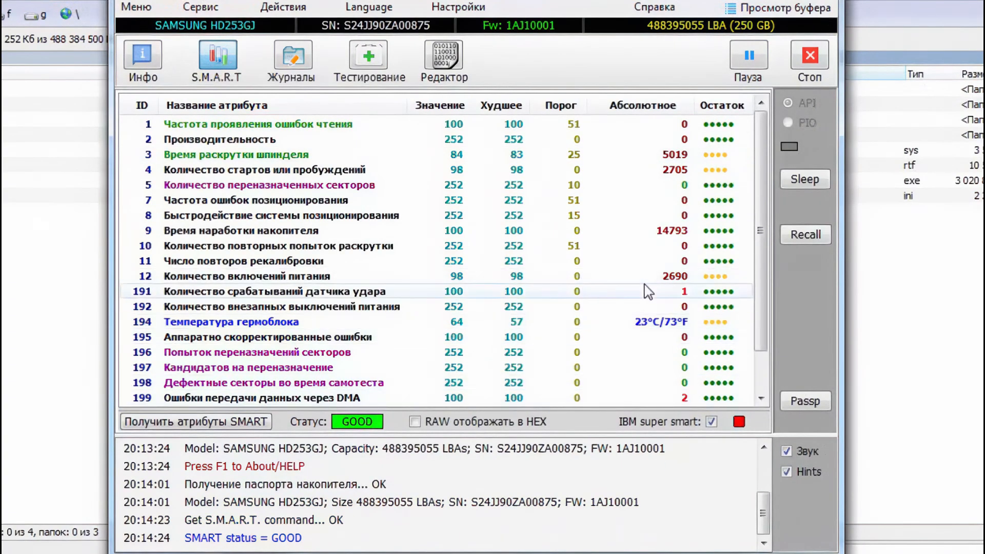
scroll(down, 3)
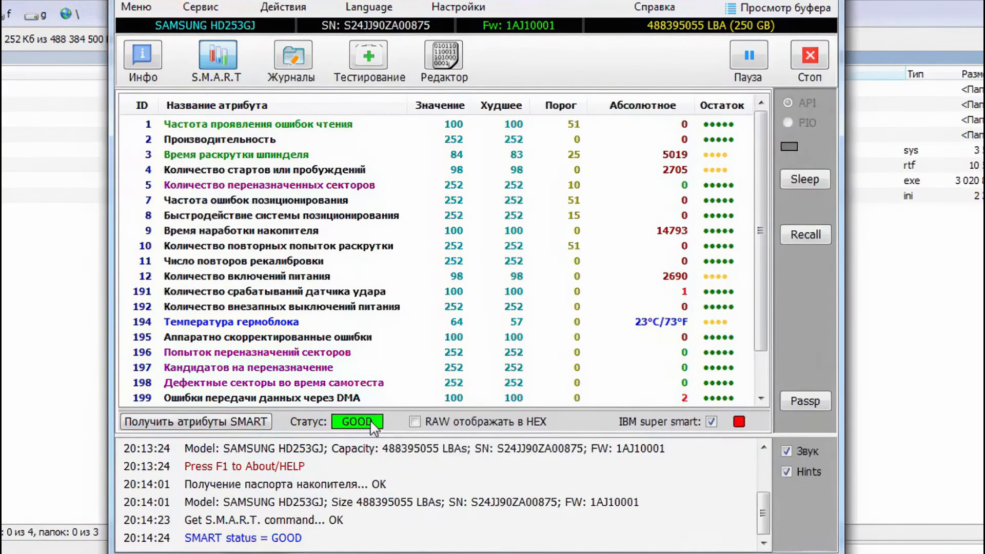
mouse_move(367, 422)
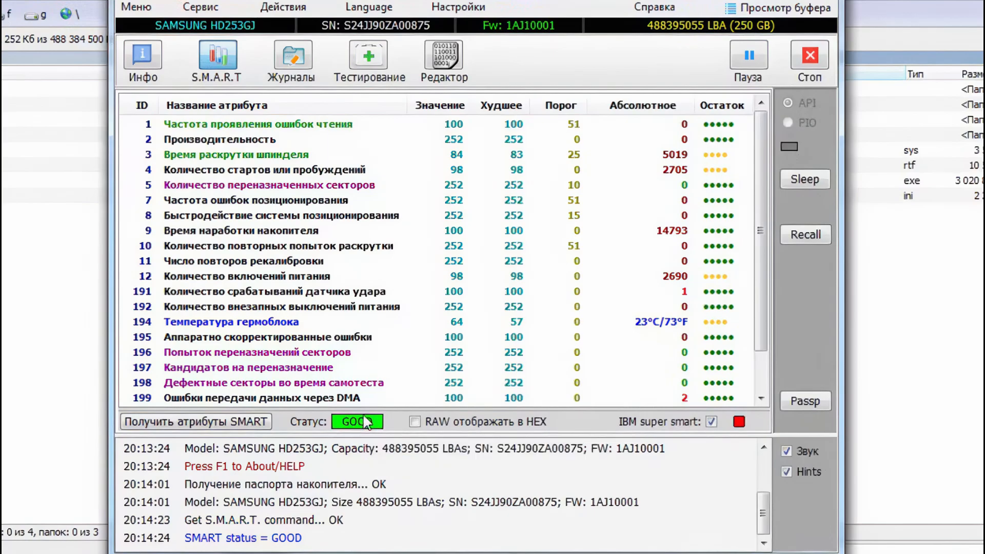
mouse_move(374, 426)
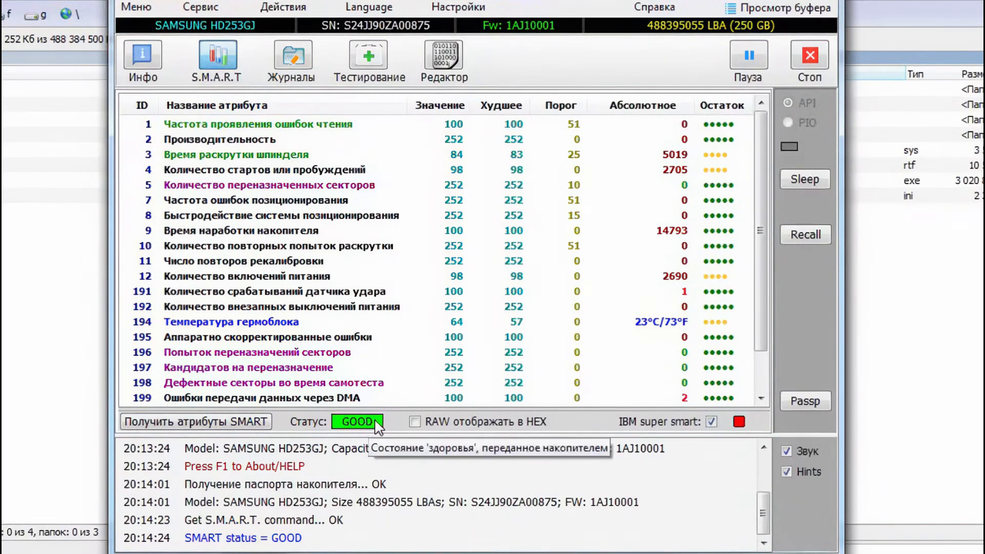
mouse_move(343, 433)
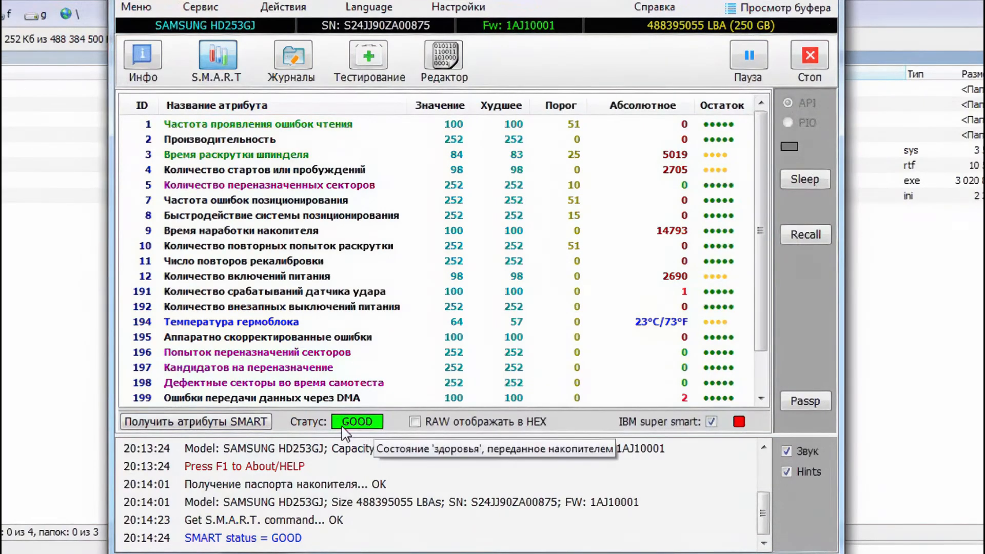
mouse_move(370, 436)
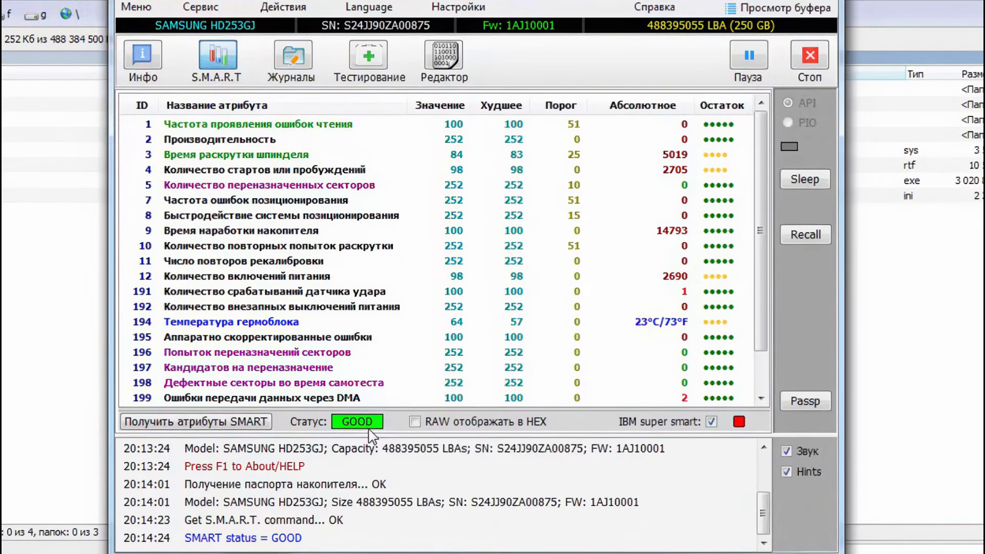
mouse_move(763, 334)
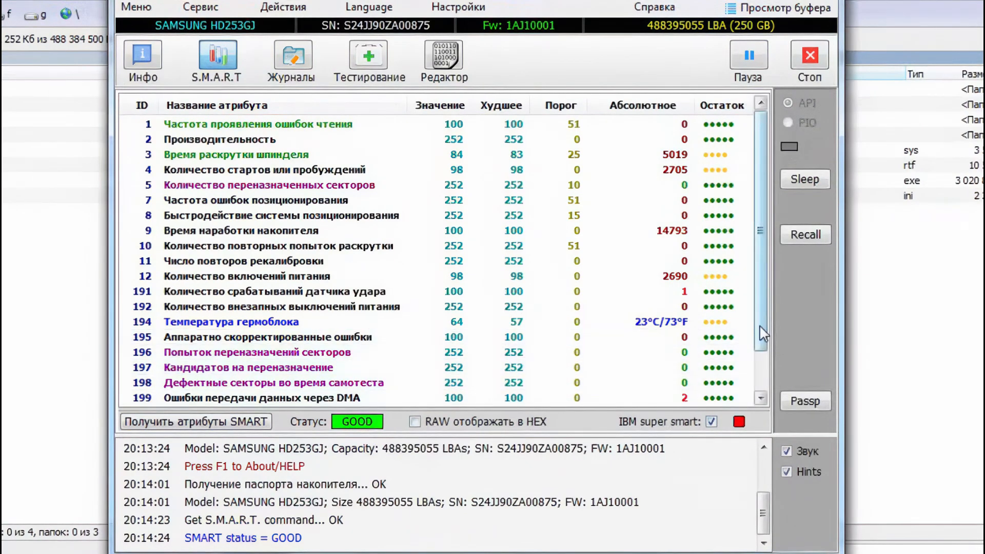
scroll(down, 3)
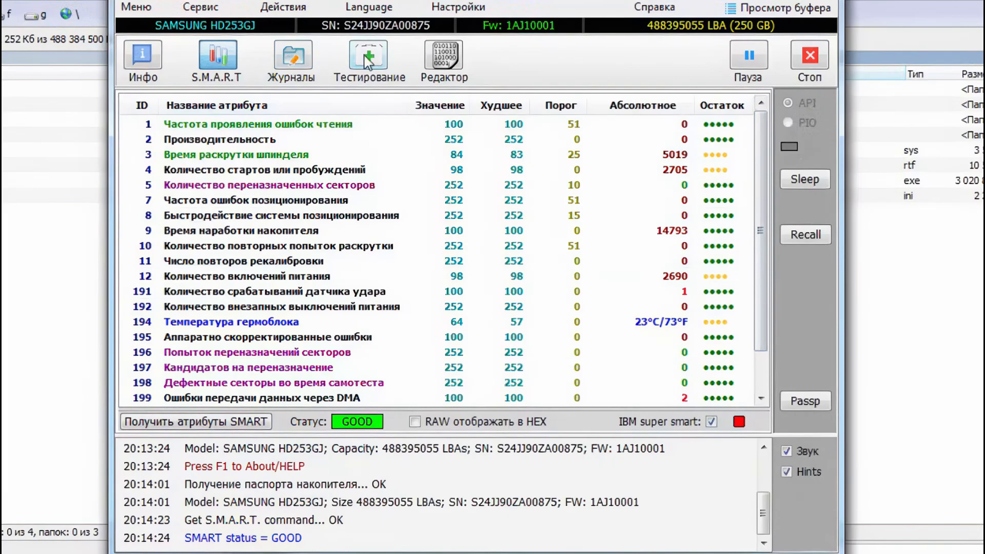
mouse_move(369, 66)
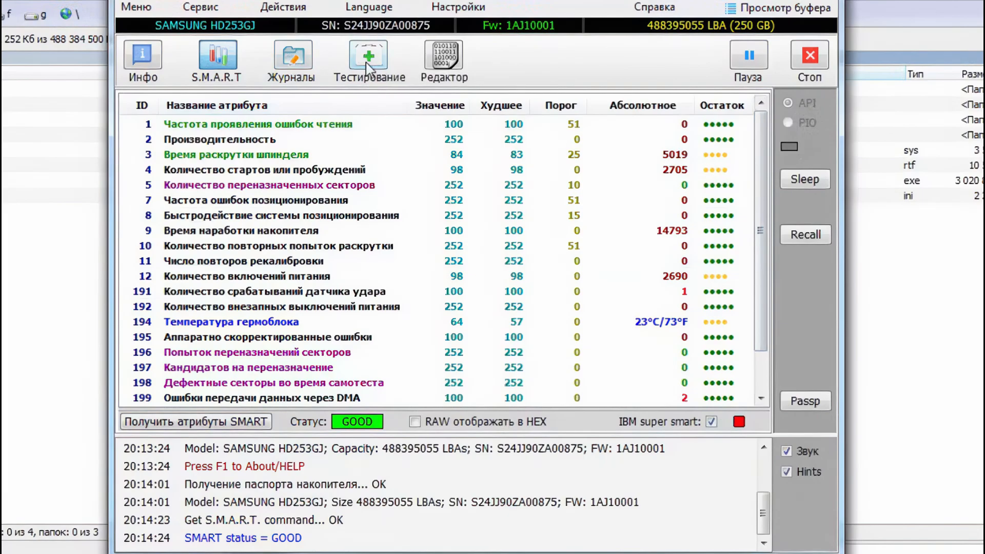
Step: Open the Тестирование surface test tab covering LBA 0 to 488395054
click(368, 56)
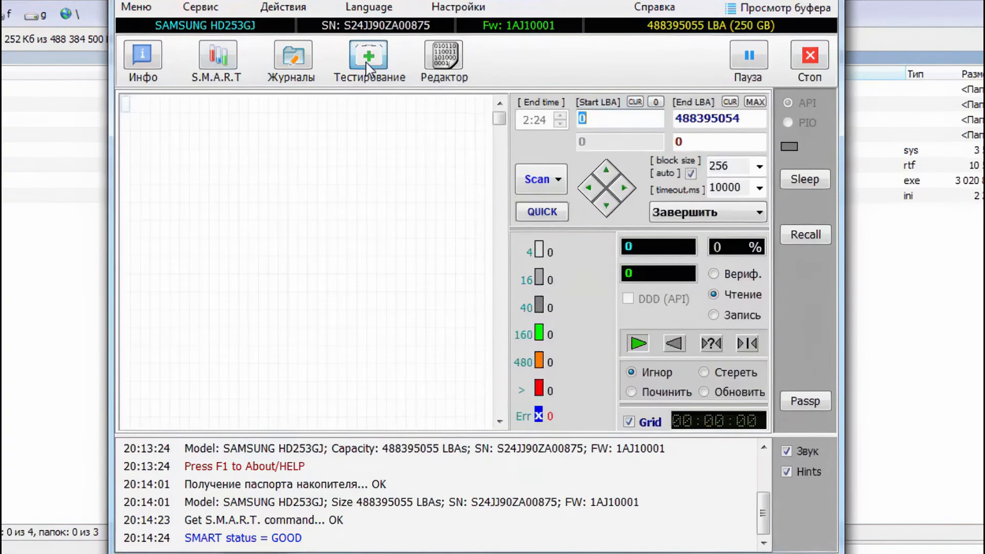
mouse_move(624, 301)
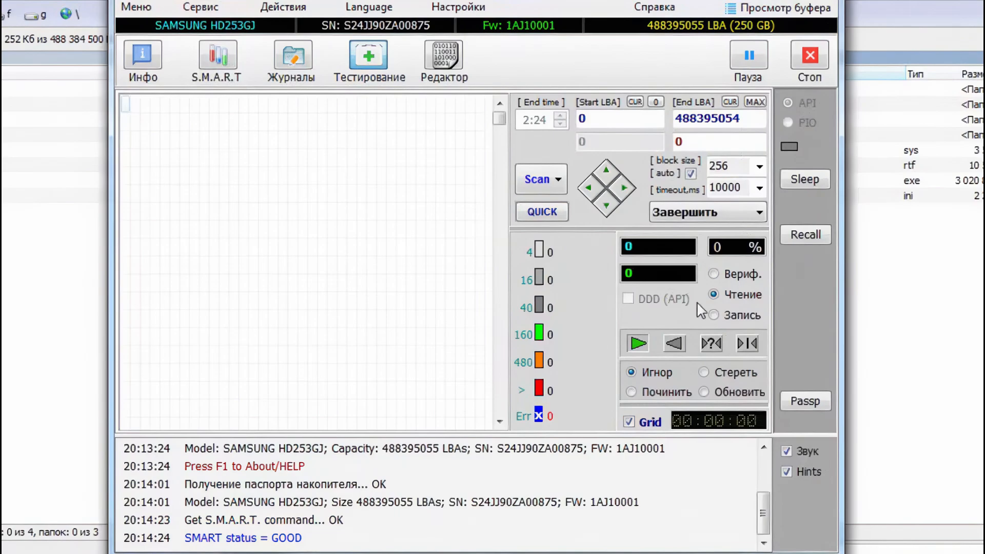
mouse_move(665, 335)
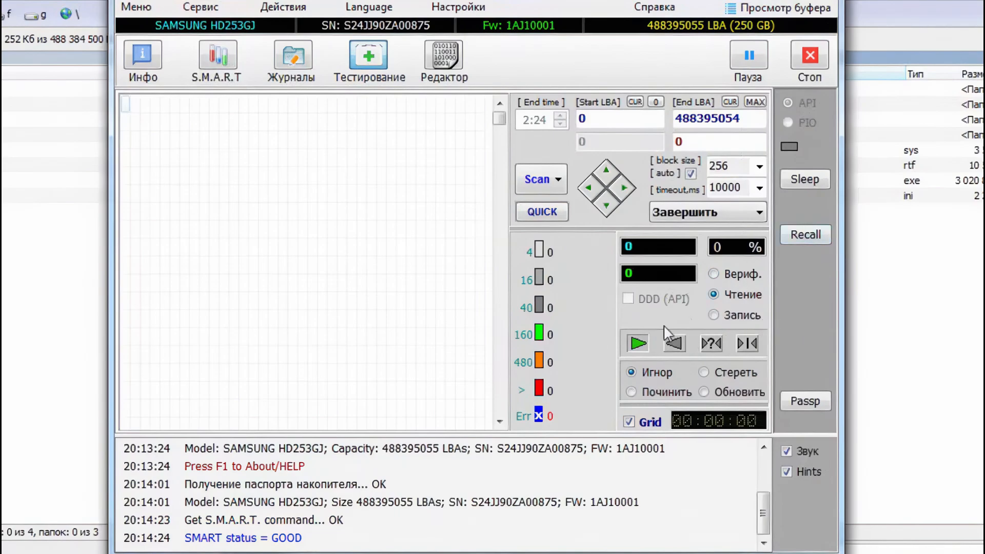
mouse_move(714, 298)
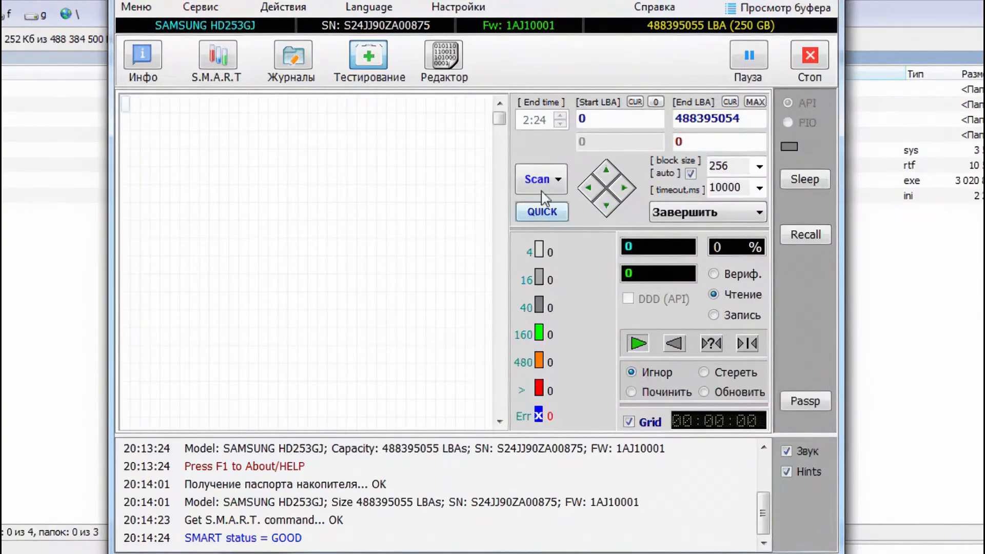
mouse_move(537, 185)
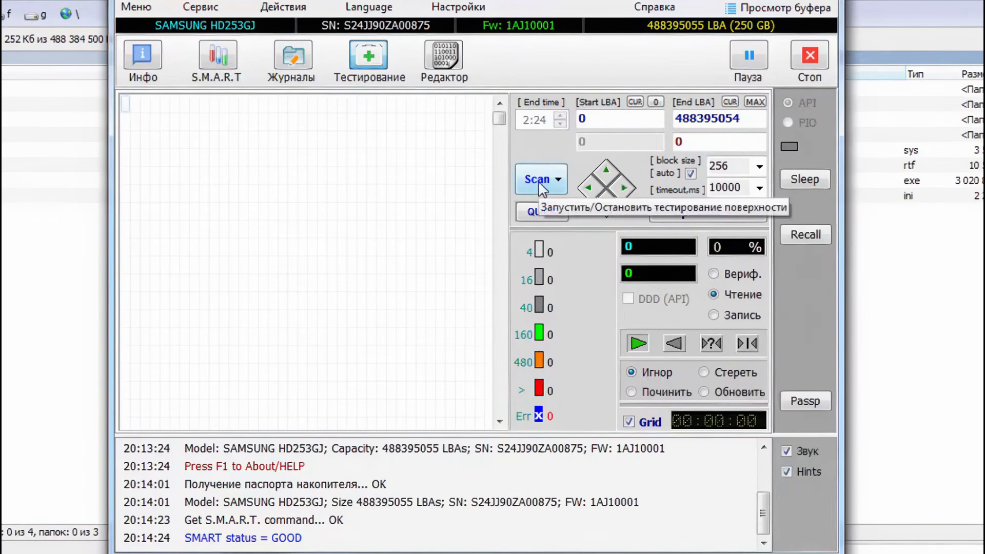
Step: Start the full-surface read scan of the Samsung HD253GJ
click(536, 179)
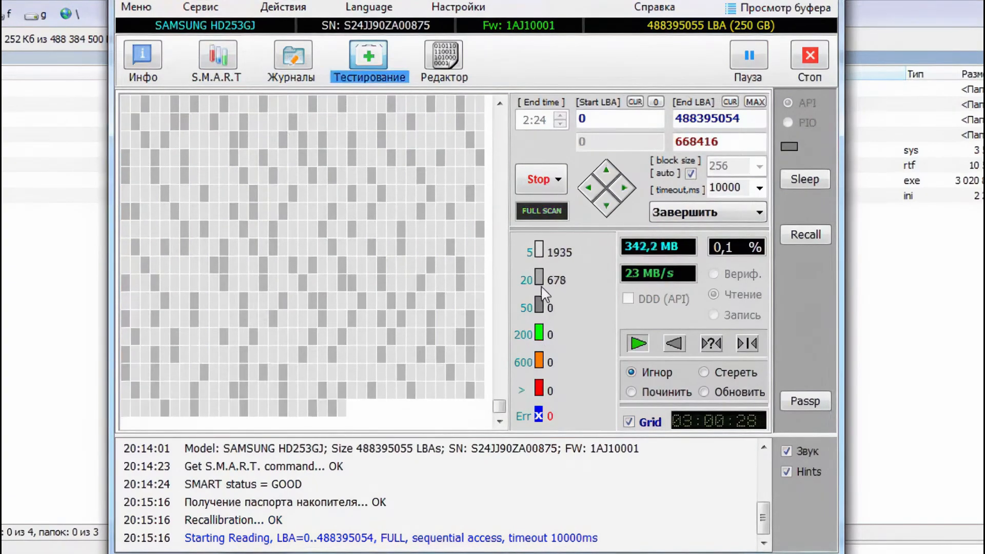
mouse_move(544, 259)
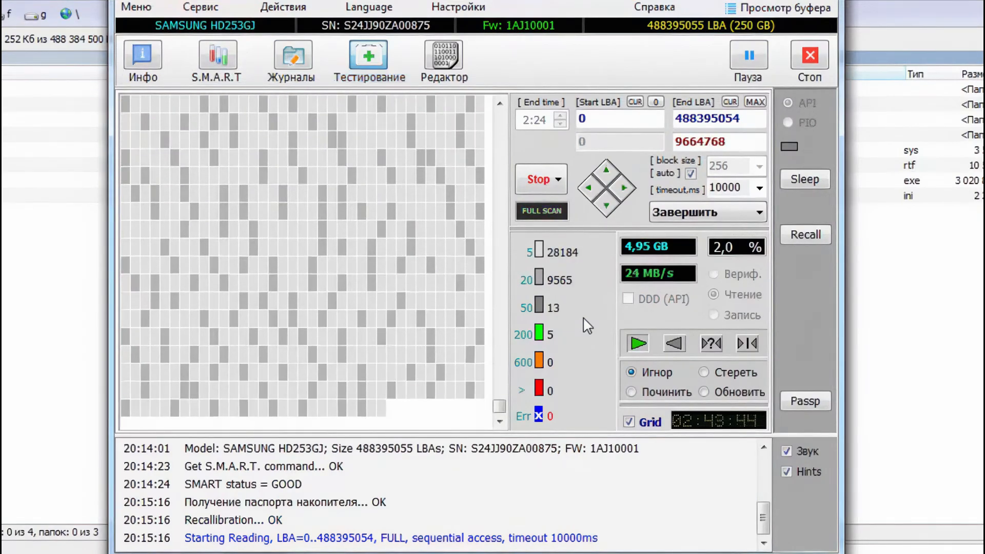
mouse_move(739, 284)
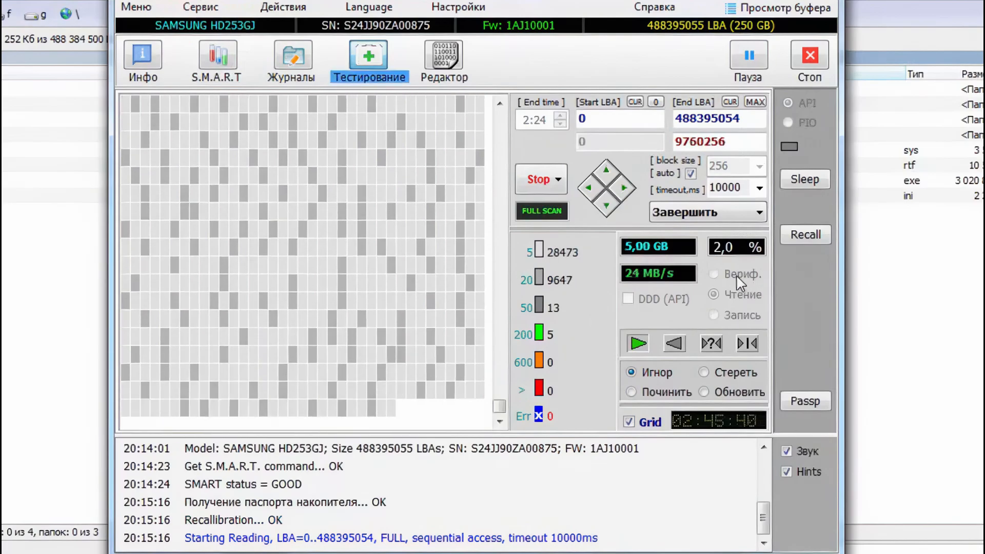
mouse_move(745, 303)
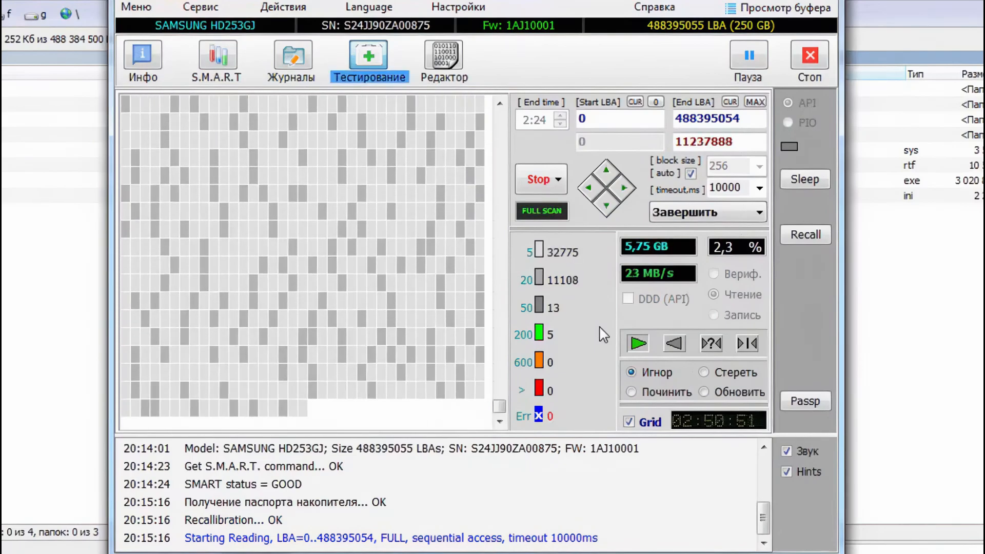
mouse_move(725, 326)
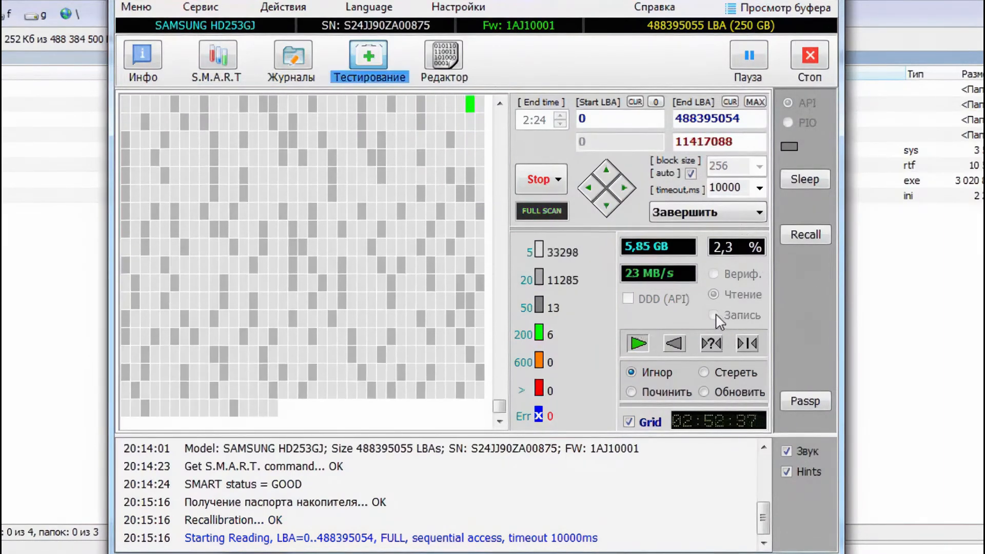
mouse_move(559, 178)
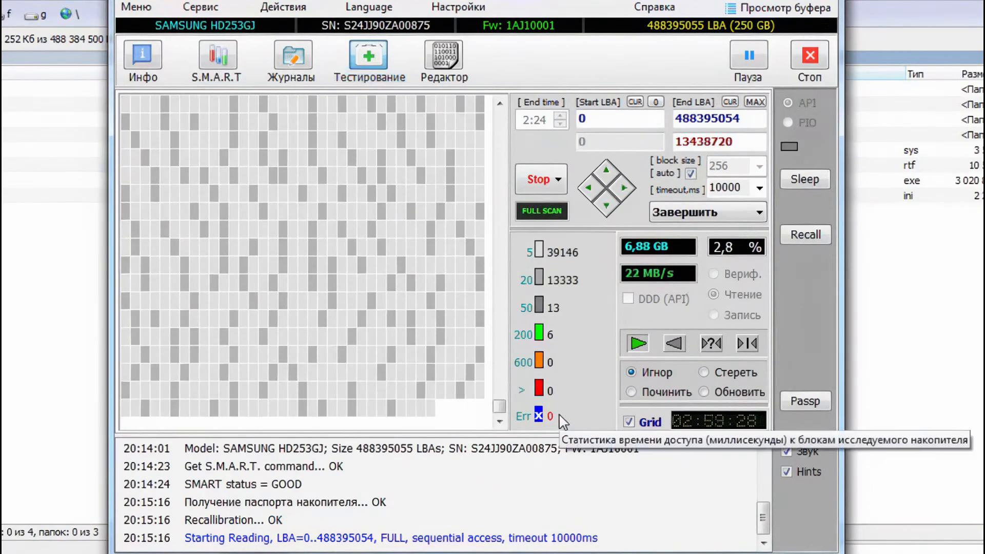
mouse_move(654, 392)
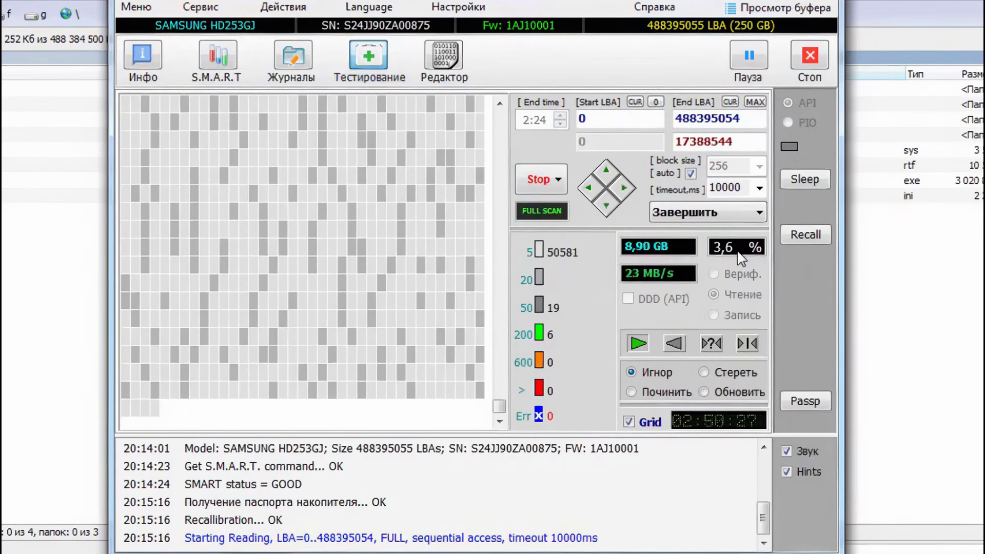
mouse_move(609, 298)
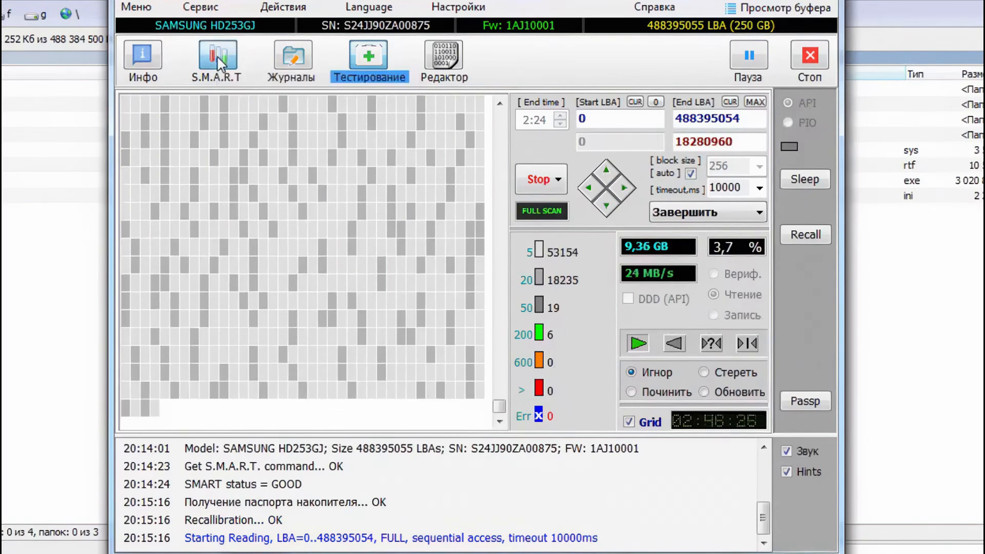
click(215, 56)
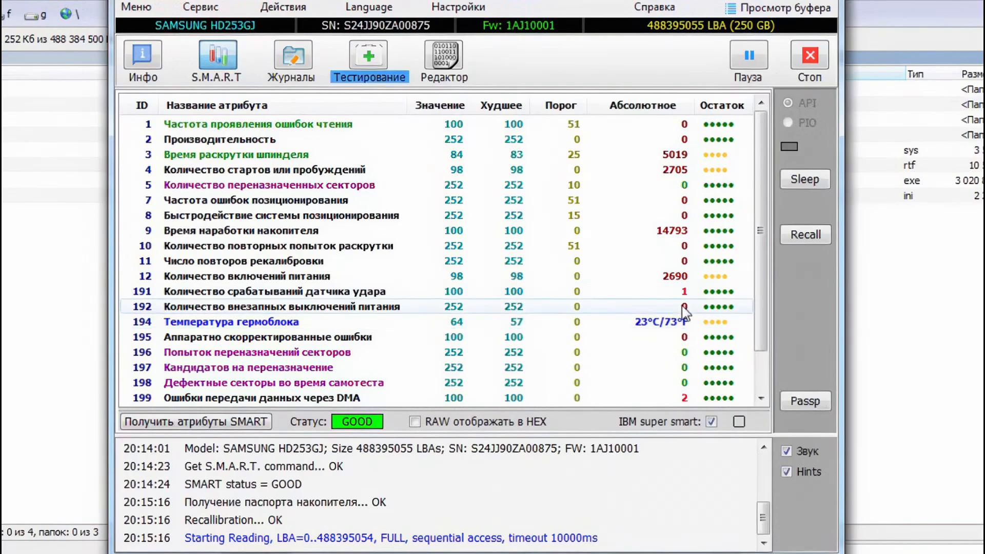
scroll(down, 3)
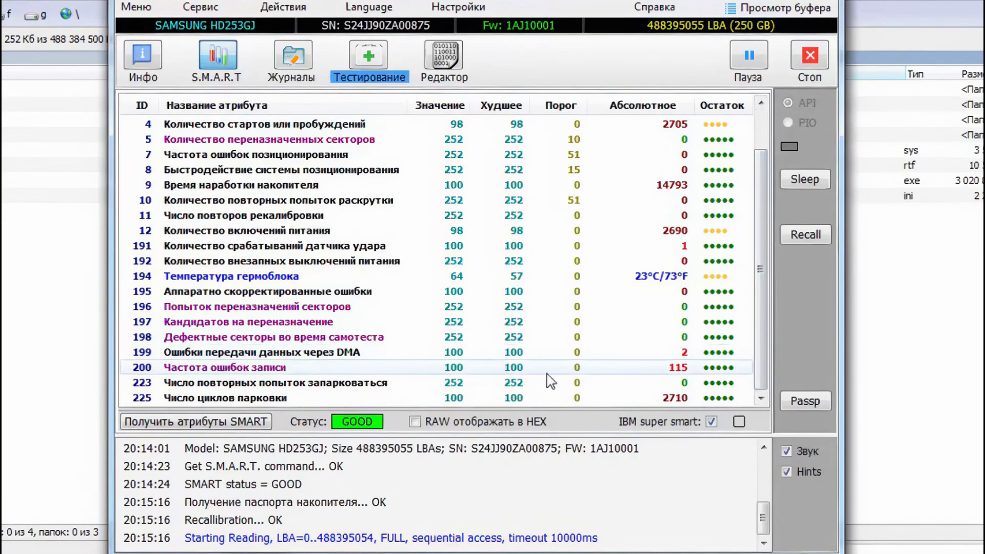
mouse_move(687, 357)
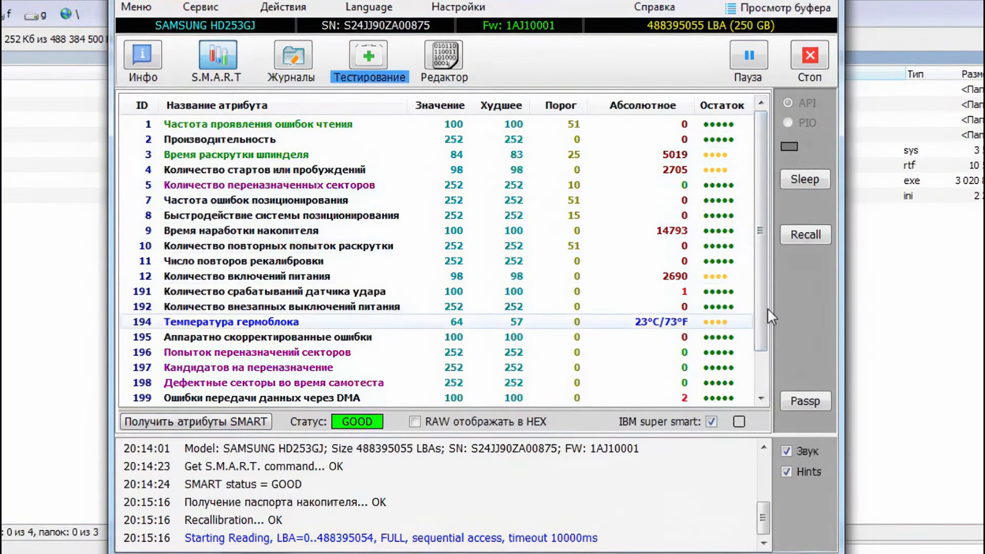
scroll(down, 3)
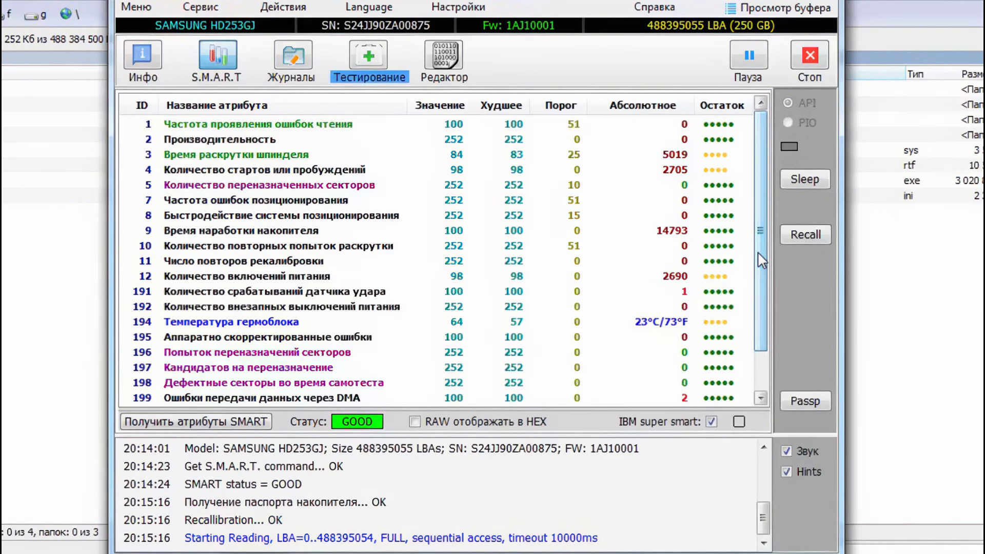
scroll(down, 3)
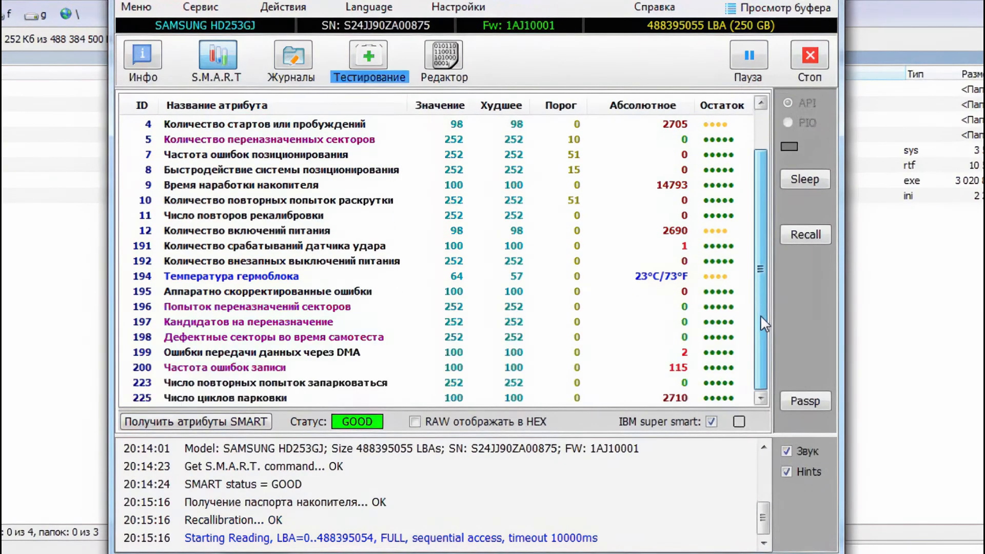
click(369, 57)
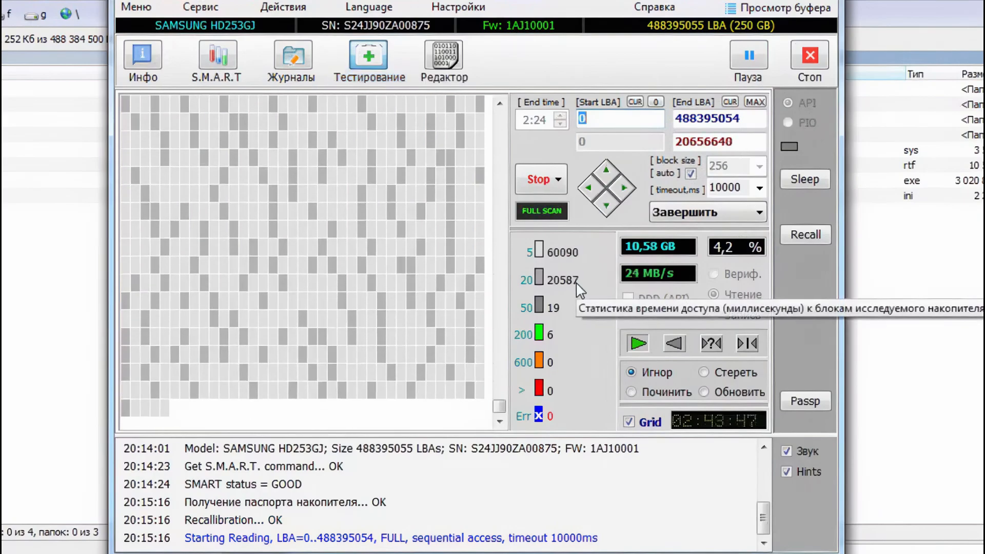
mouse_move(583, 383)
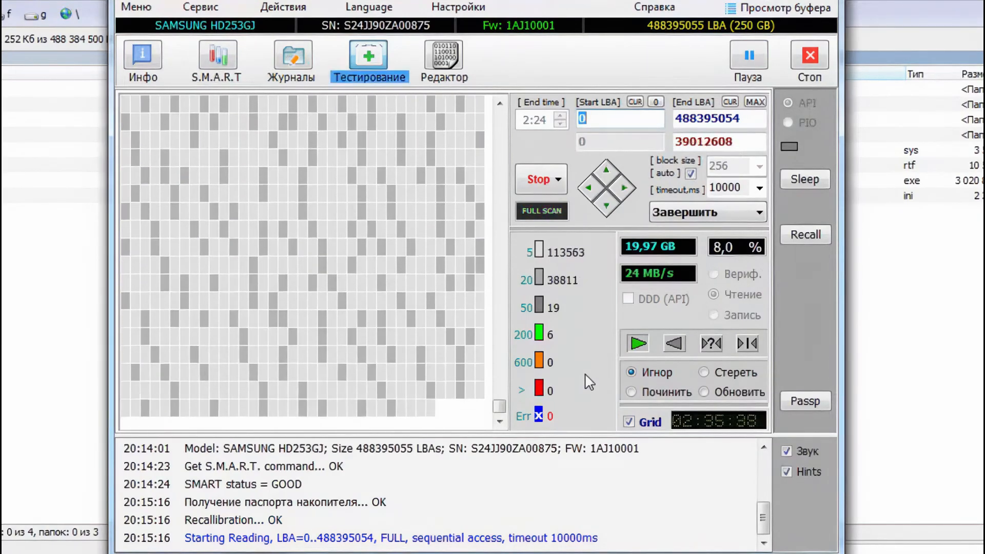
mouse_move(612, 402)
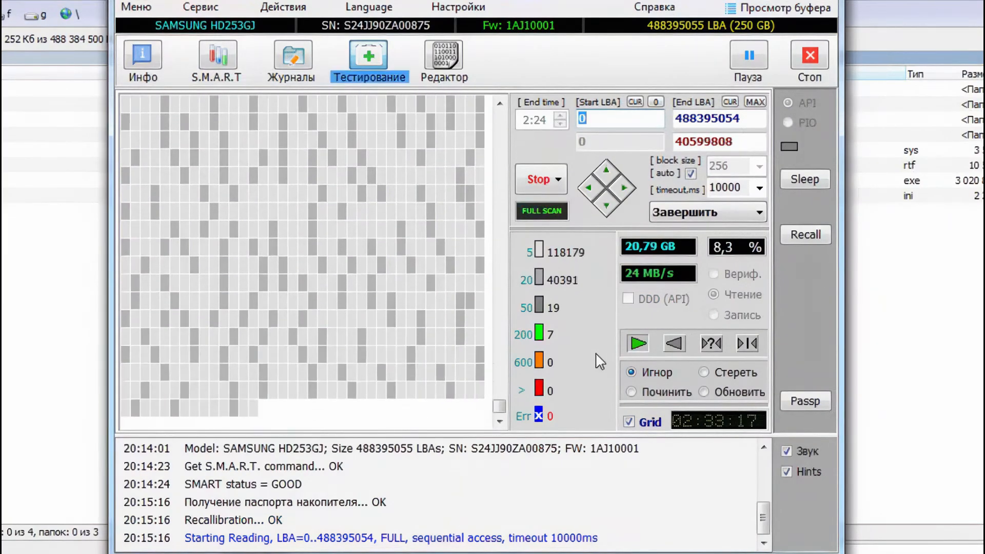
Step: Stop the Samsung read scan at 8.3%, about 21 GB, with no errors
click(536, 179)
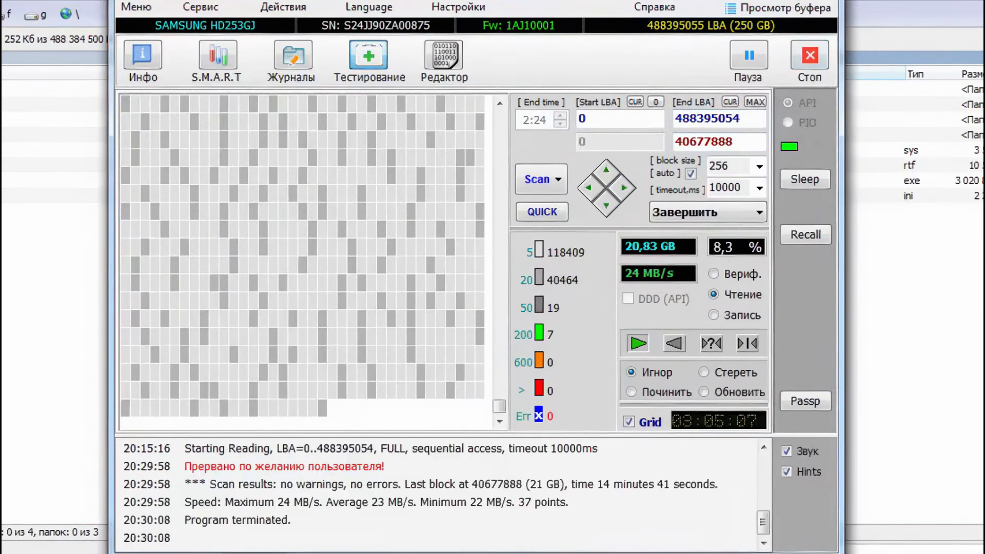
Step: Select the Hitachi HTS543216L9A300 160 GB drive in the device list
click(808, 55)
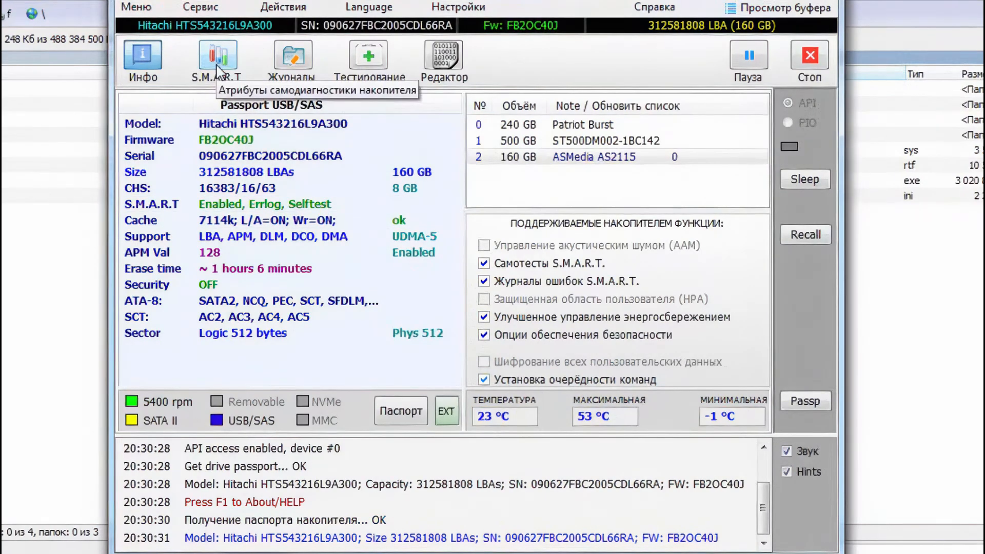
Step: Review the Hitachi 160 GB drive's SMART attributes, then start a full surface read scan
click(211, 56)
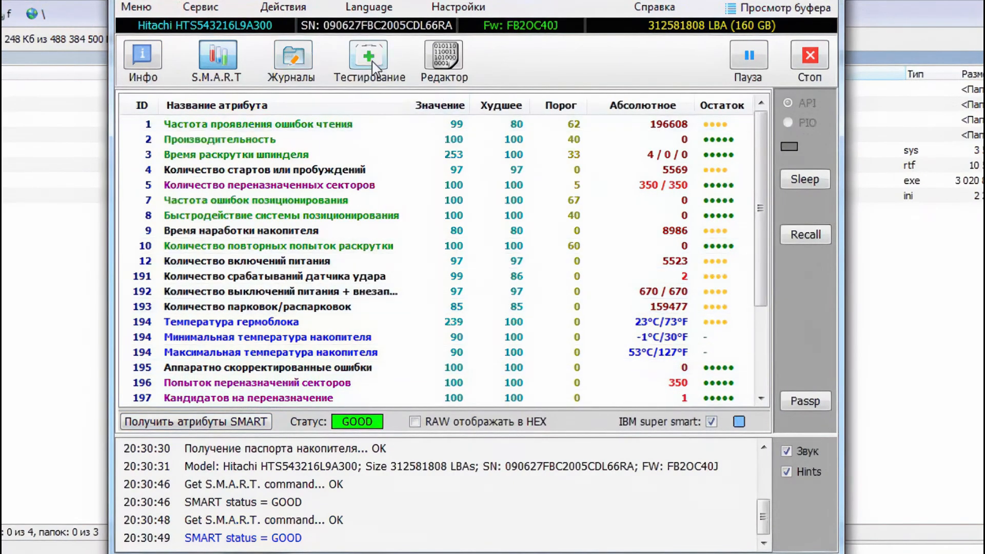
mouse_move(379, 65)
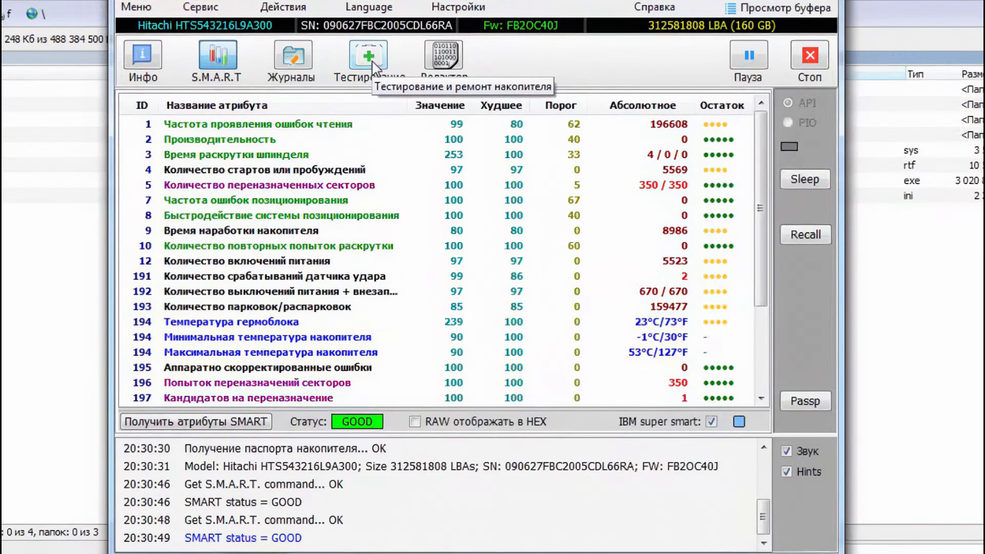
click(368, 58)
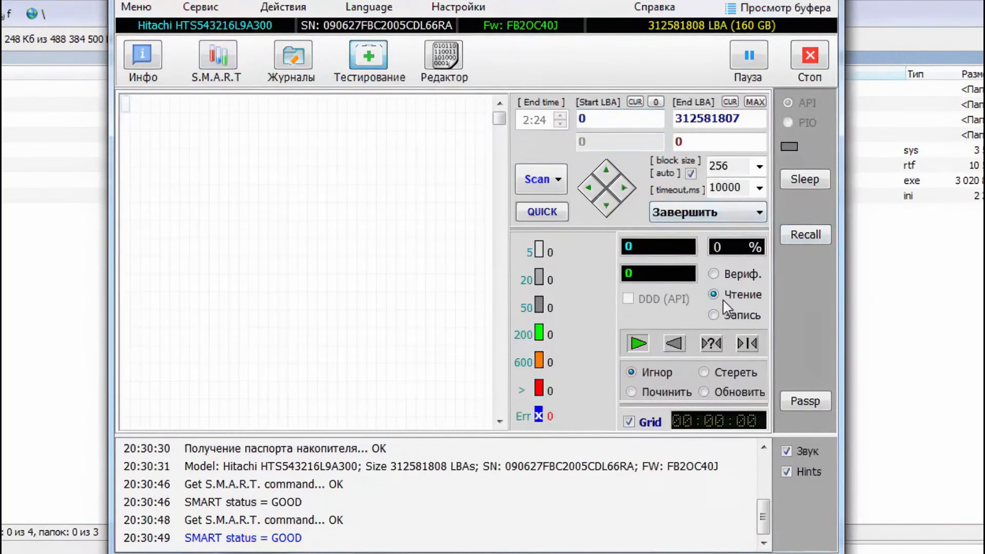
mouse_move(648, 385)
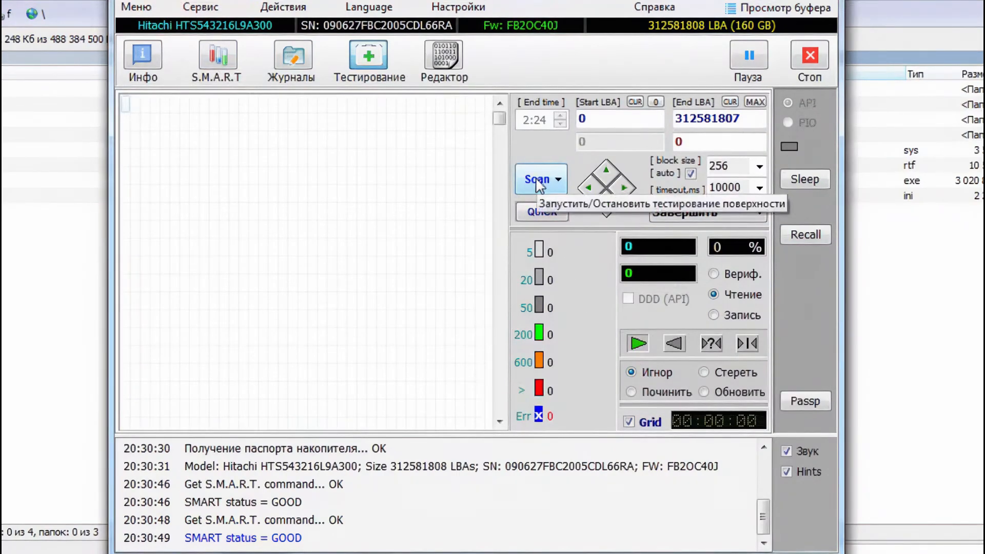
click(536, 178)
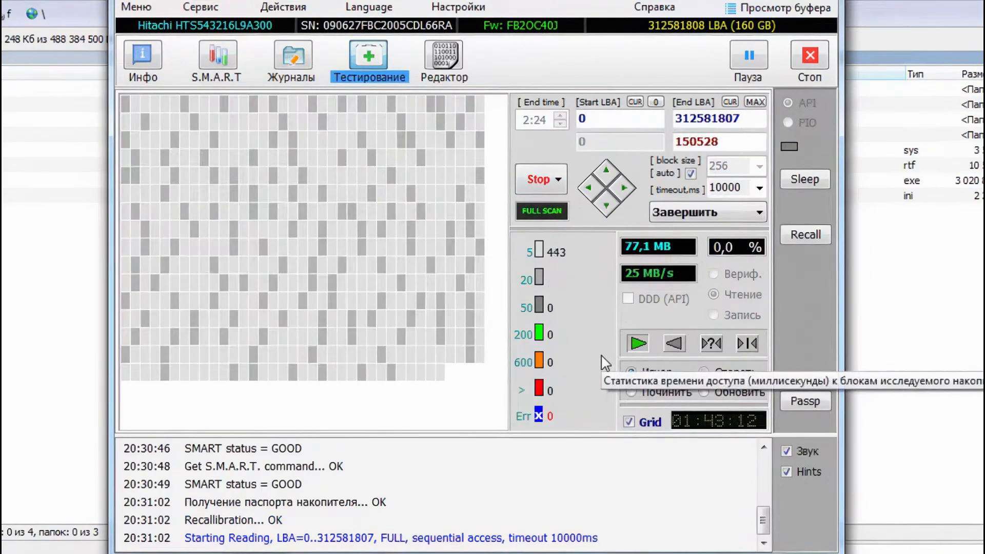
mouse_move(606, 316)
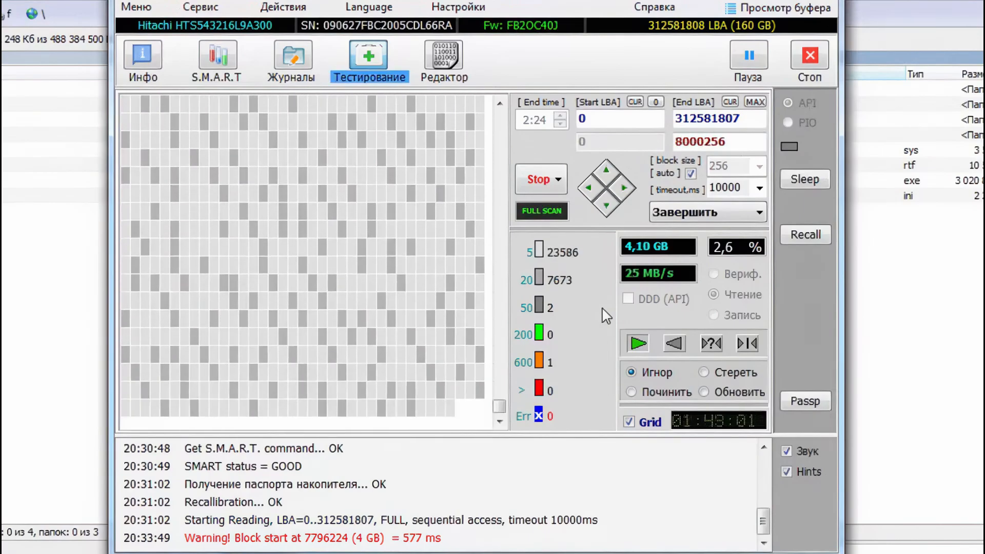
mouse_move(616, 301)
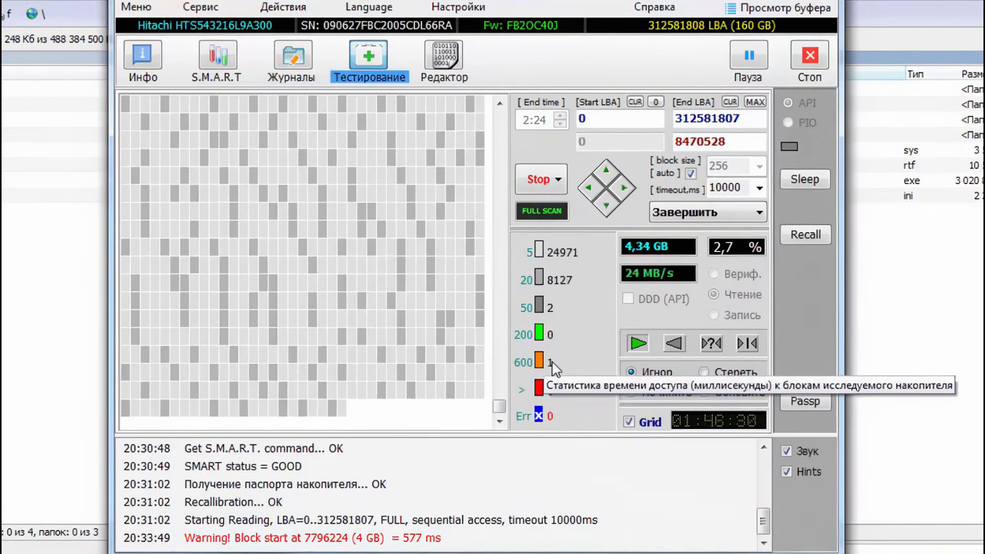
mouse_move(538, 507)
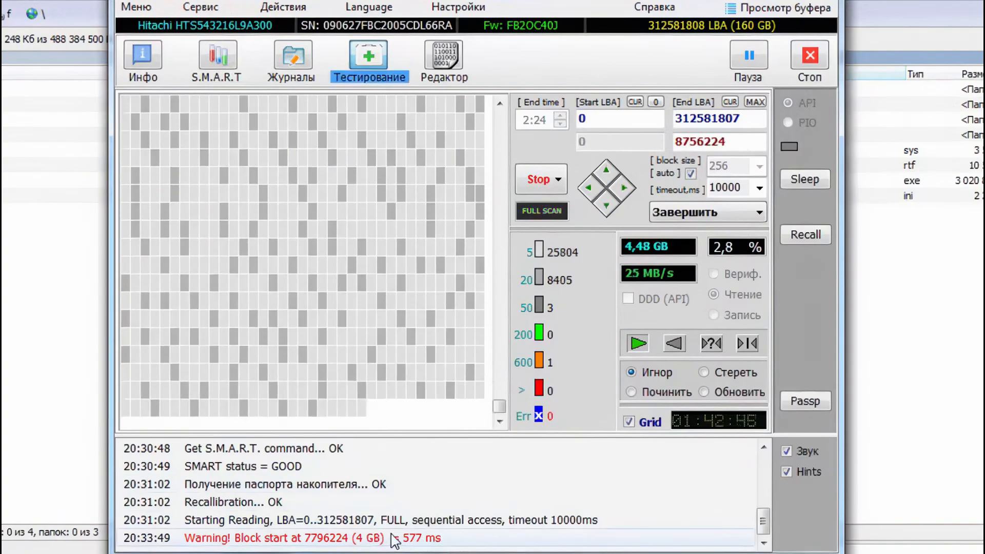
mouse_move(546, 366)
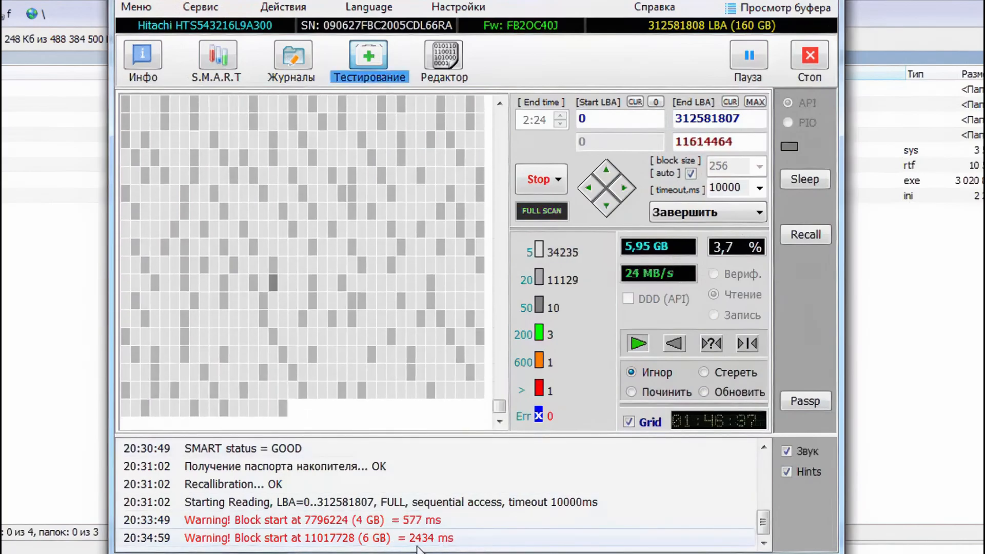
mouse_move(546, 396)
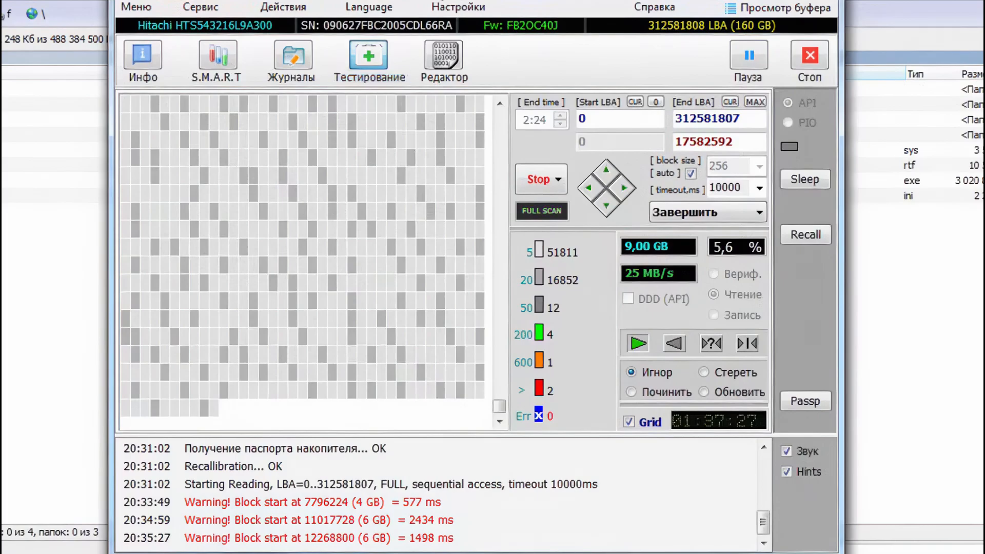
click(367, 58)
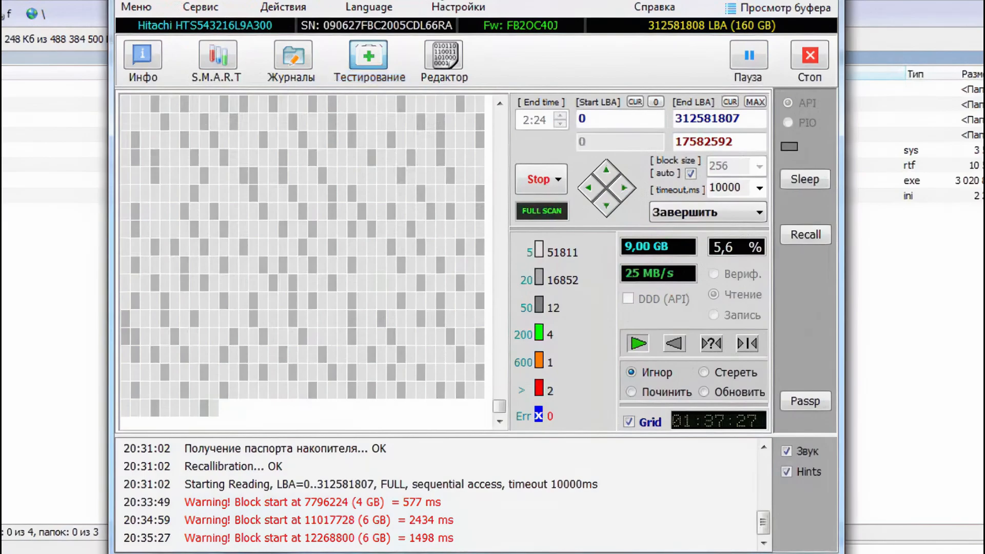
click(369, 57)
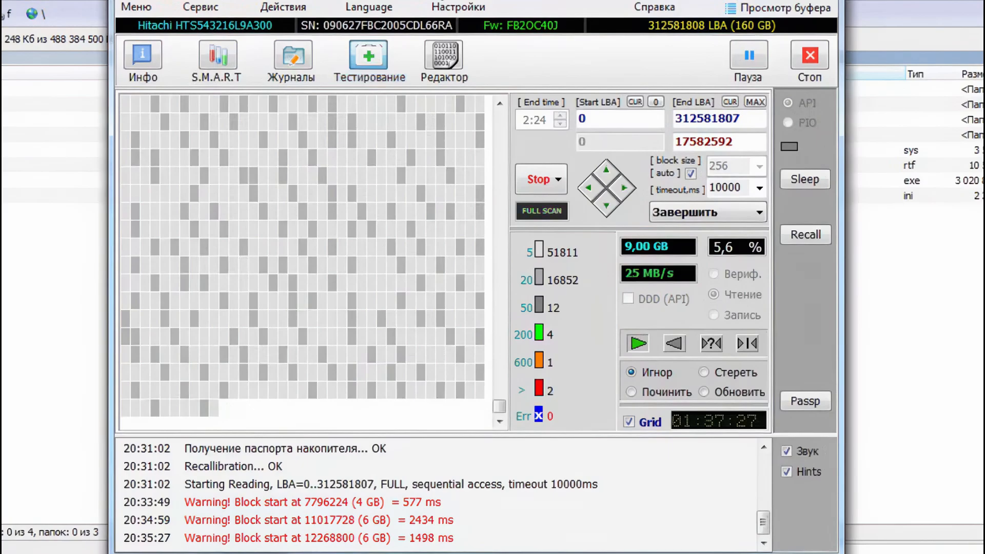
click(369, 56)
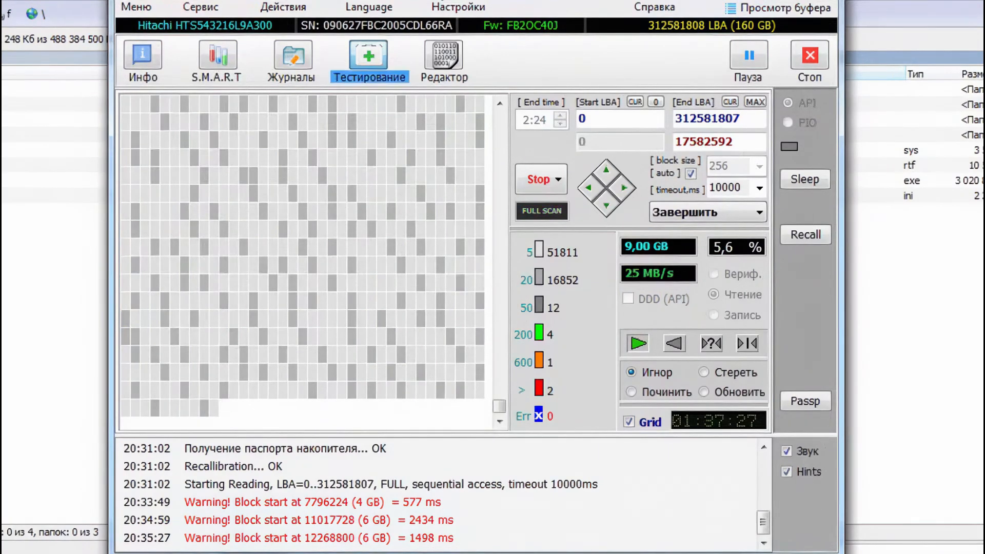